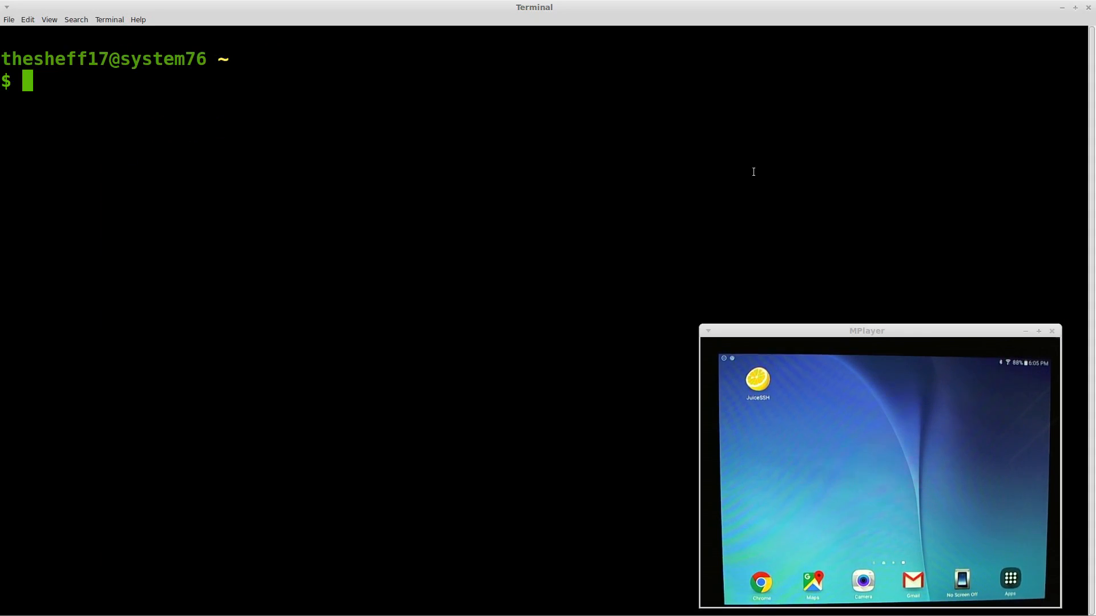
mouse_move(754, 217)
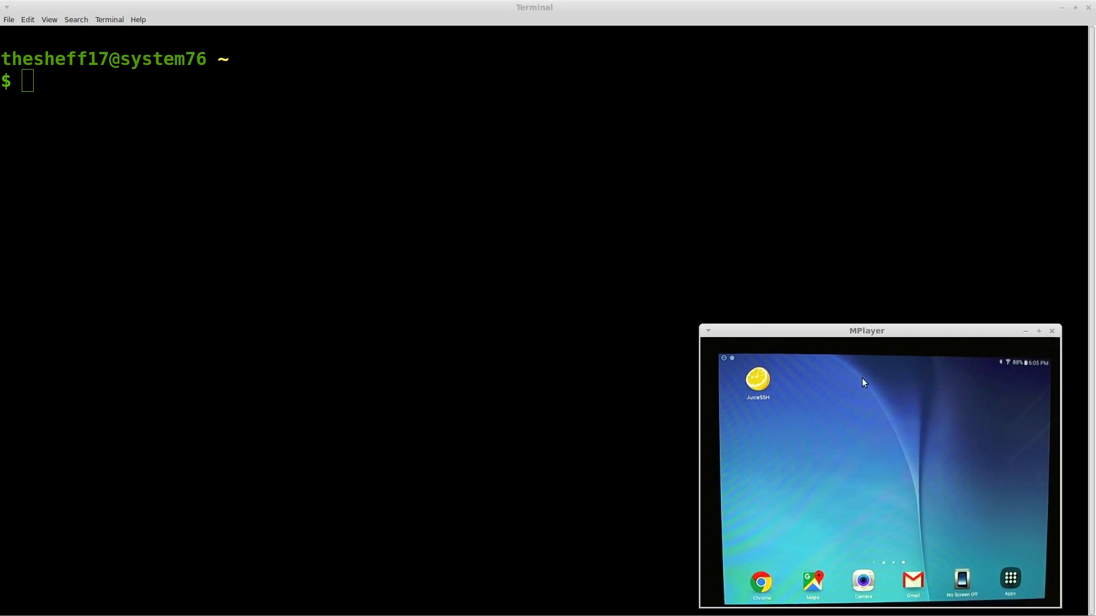
mouse_move(798, 441)
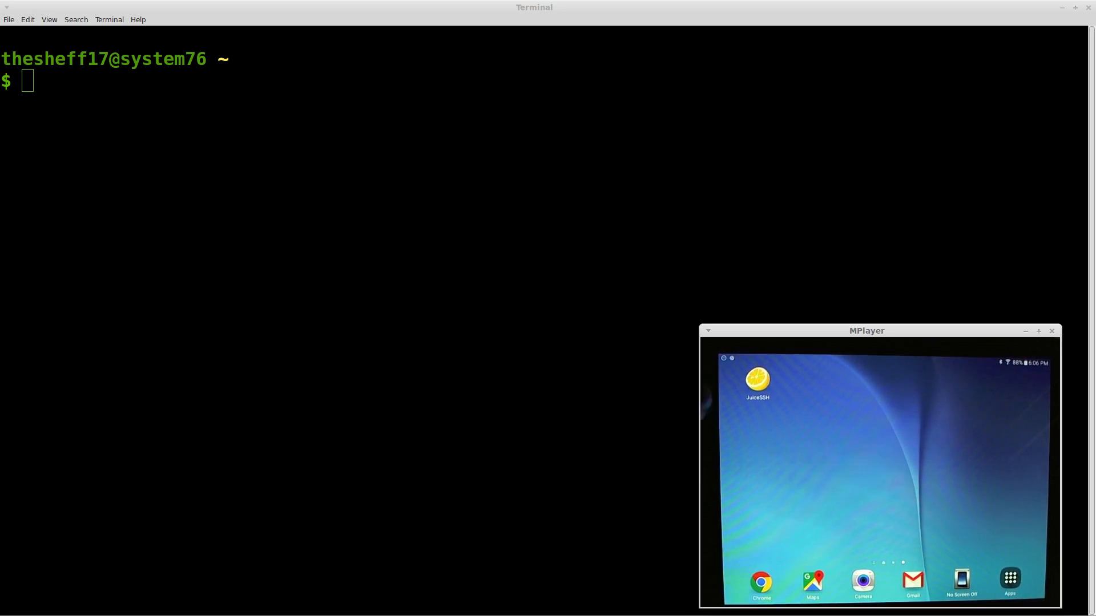
Install screen with sudo apt-get (already newest version), then clear the terminal
click(757, 379)
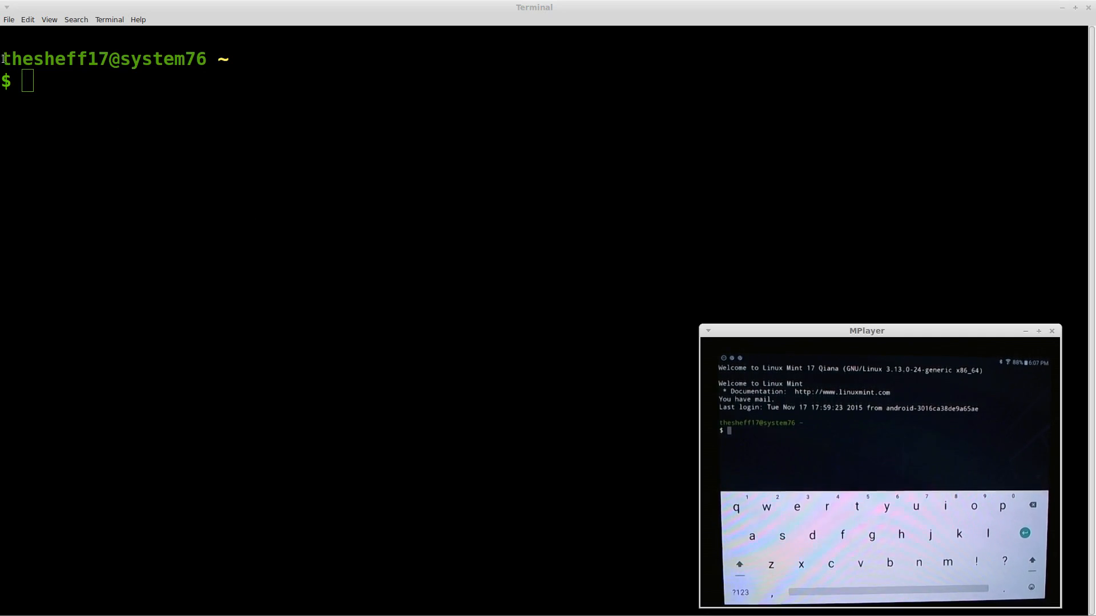
double_click(162, 59)
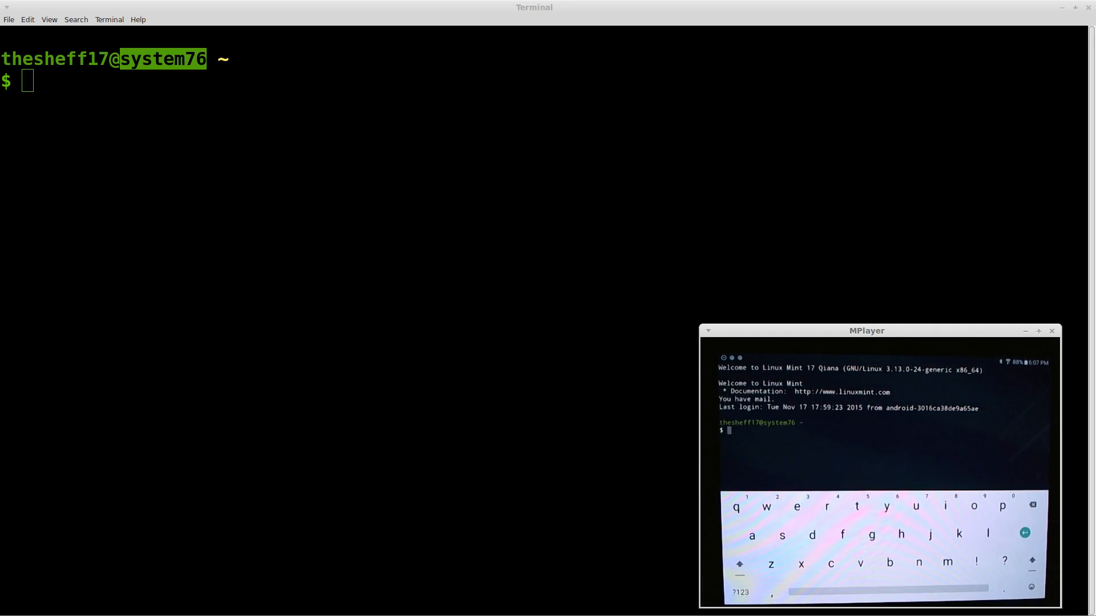
text(sudo)
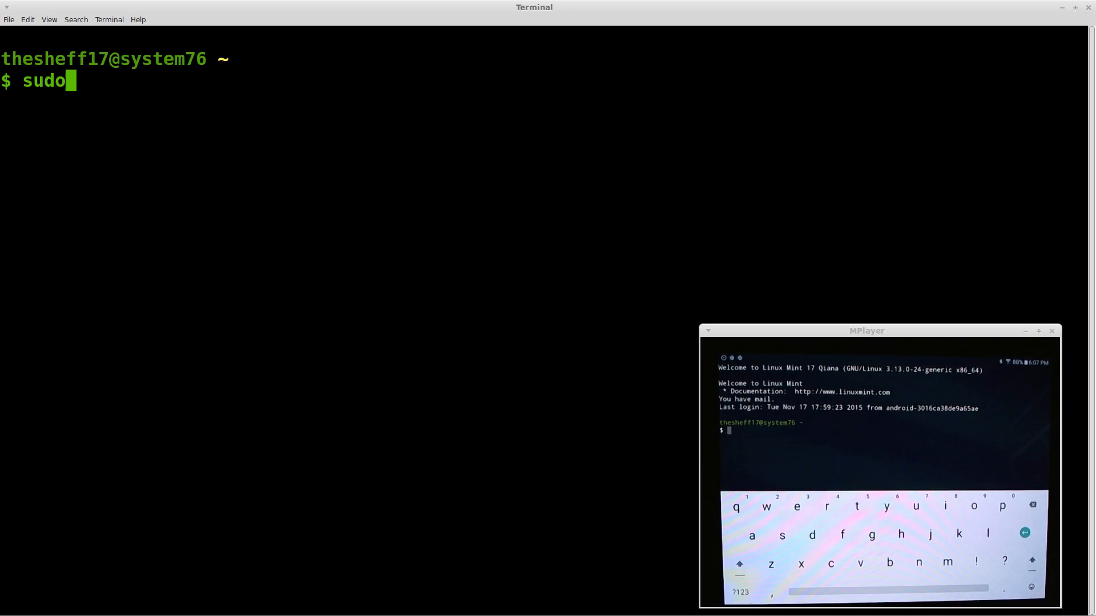
text(apt-get install screen)
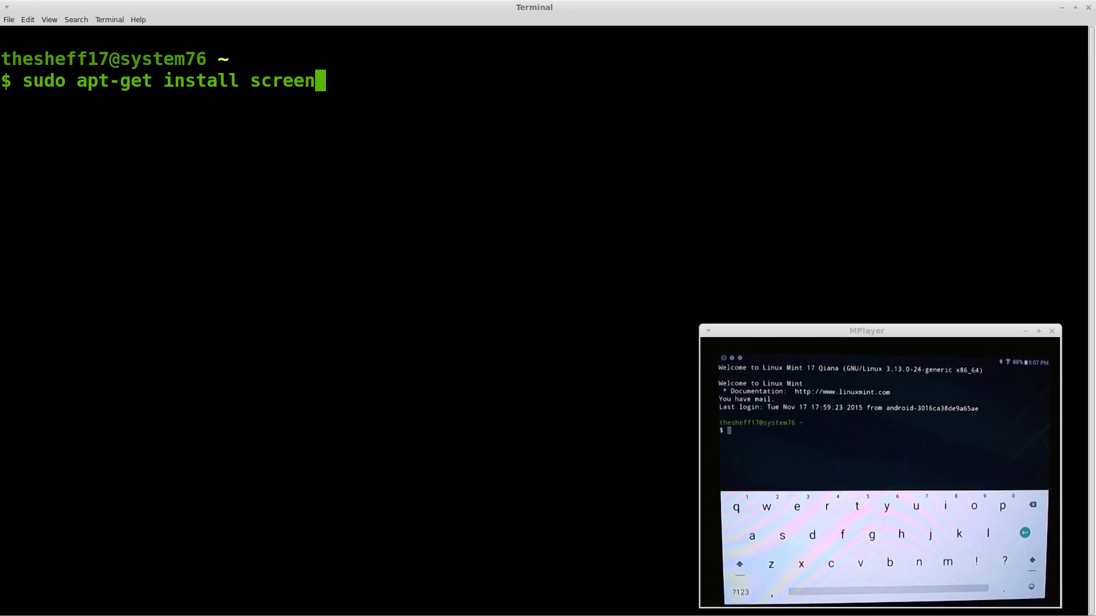
key(Return)
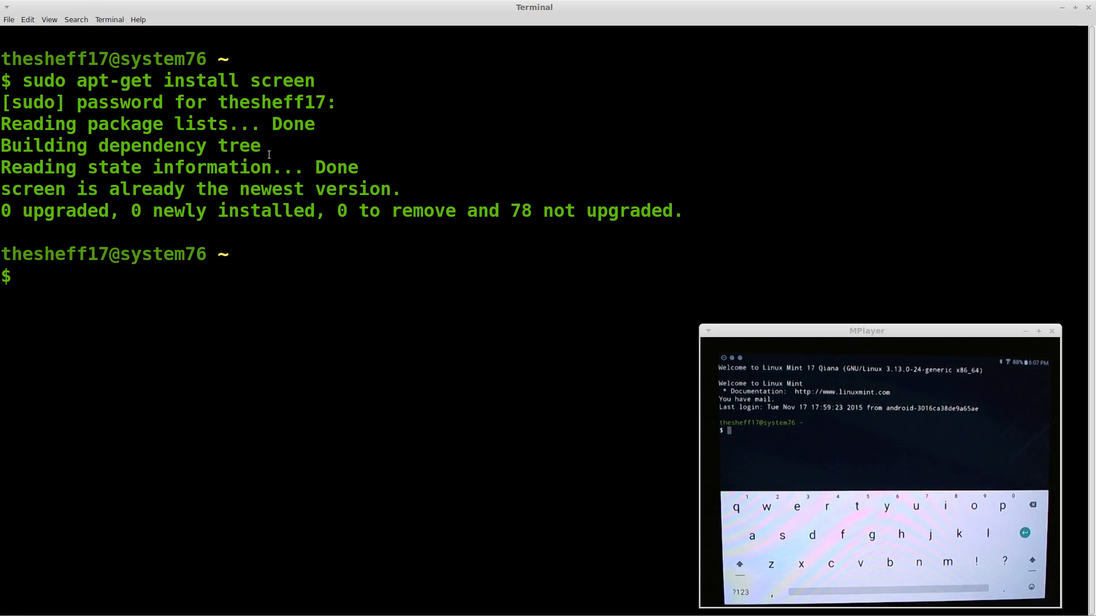
text(clear)
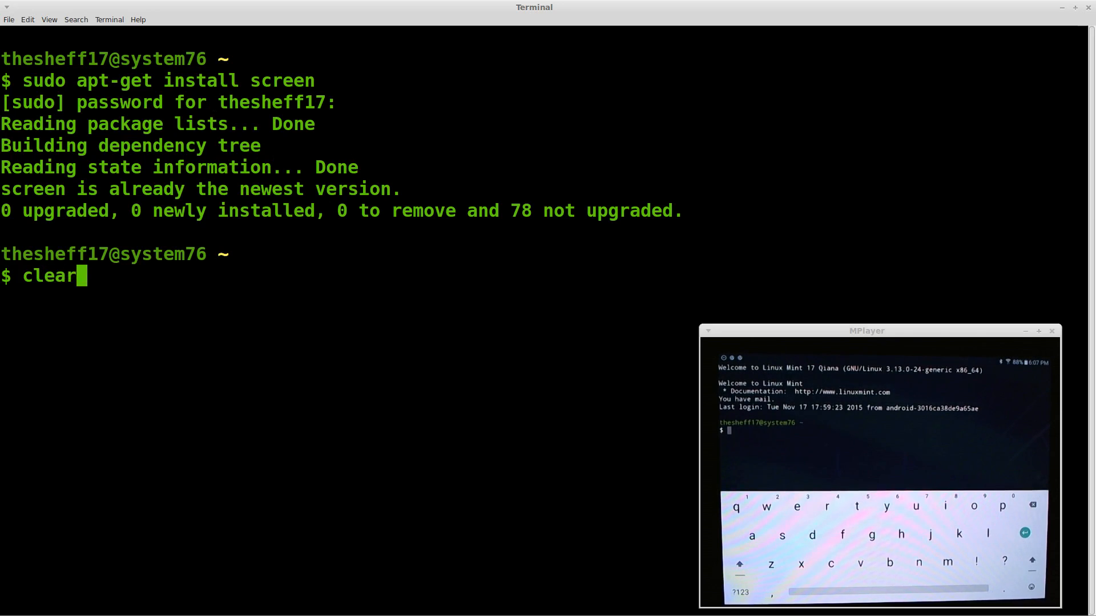
key(Return)
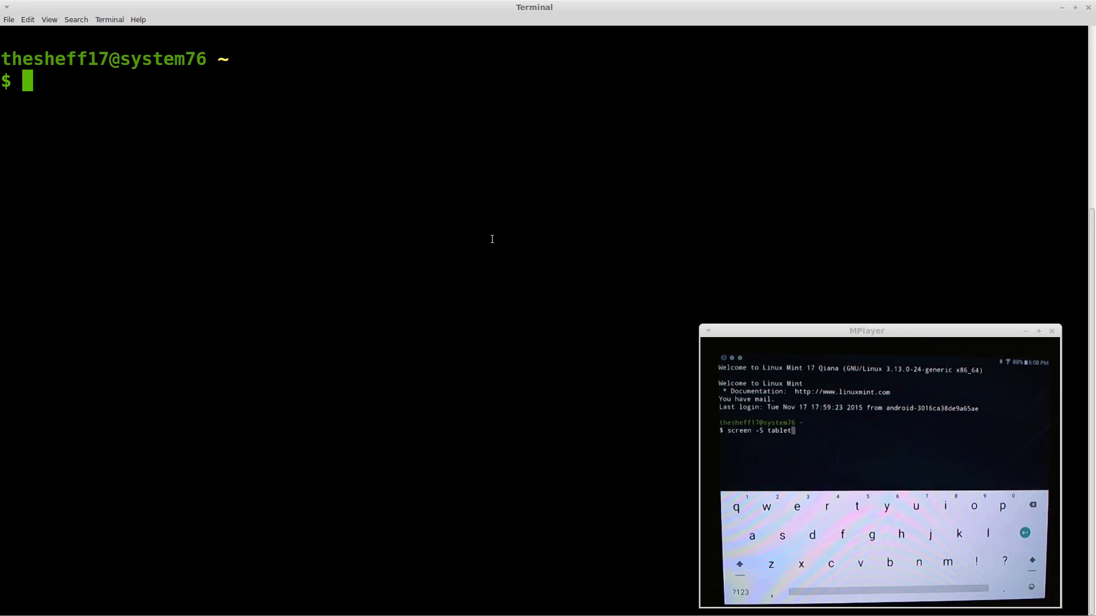
Join the tablet's 'tablet' screen session from the laptop with screen -x
click(739, 592)
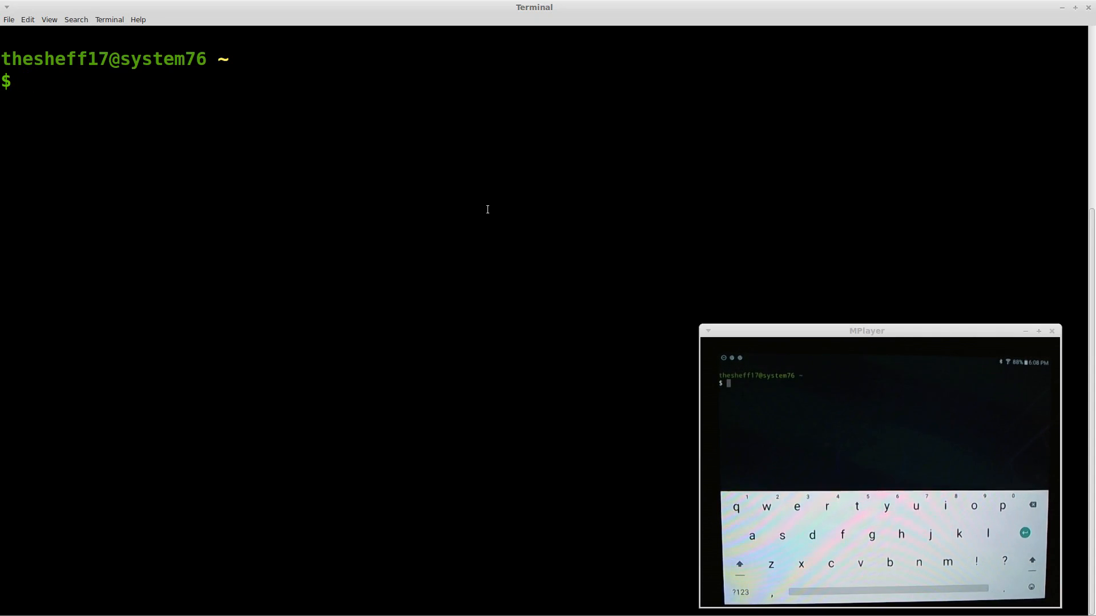
text(screen -x)
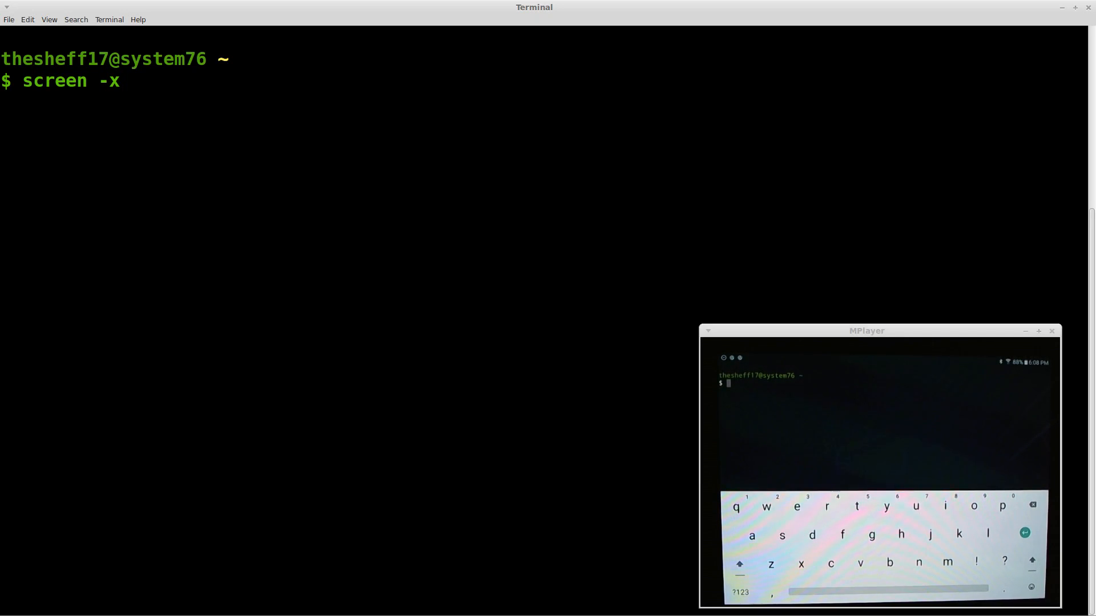
key(Return)
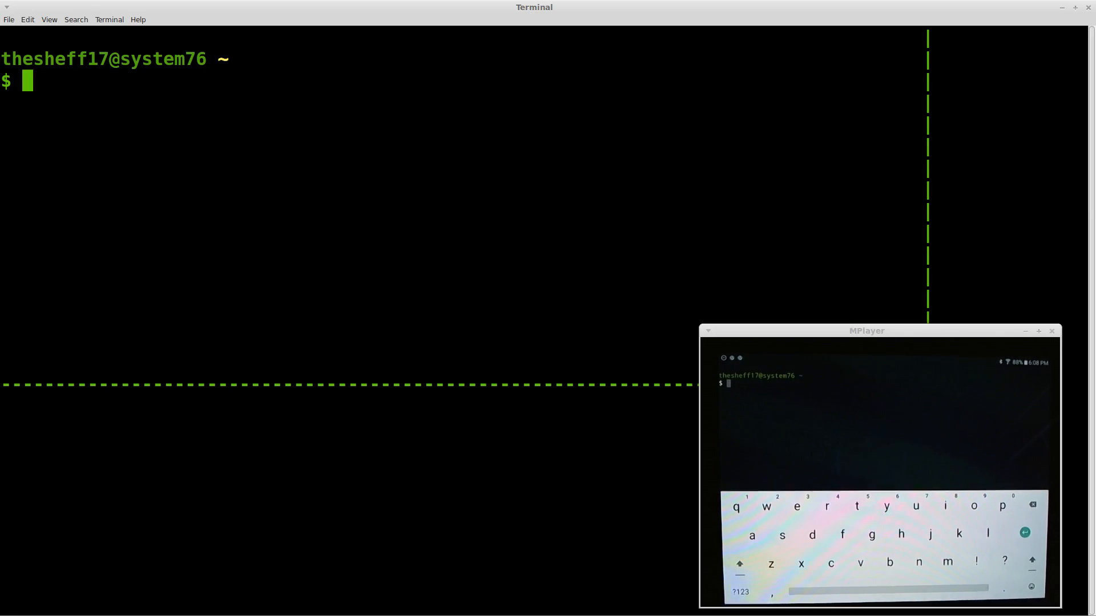
Clear the shared screen session so laptop and tablet show one empty prompt
text(clear)
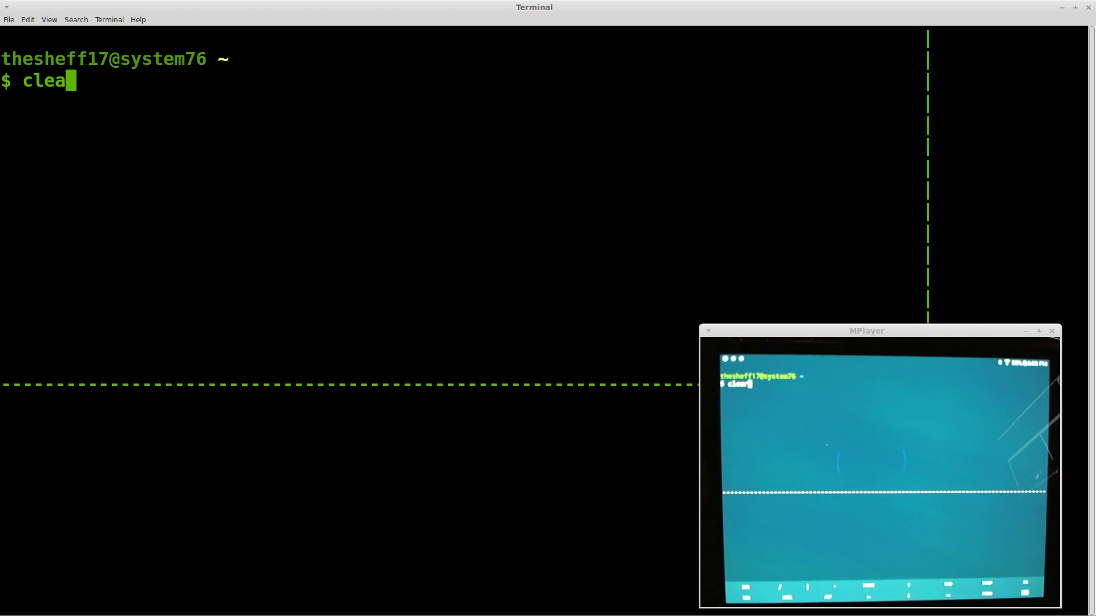
key(Return)
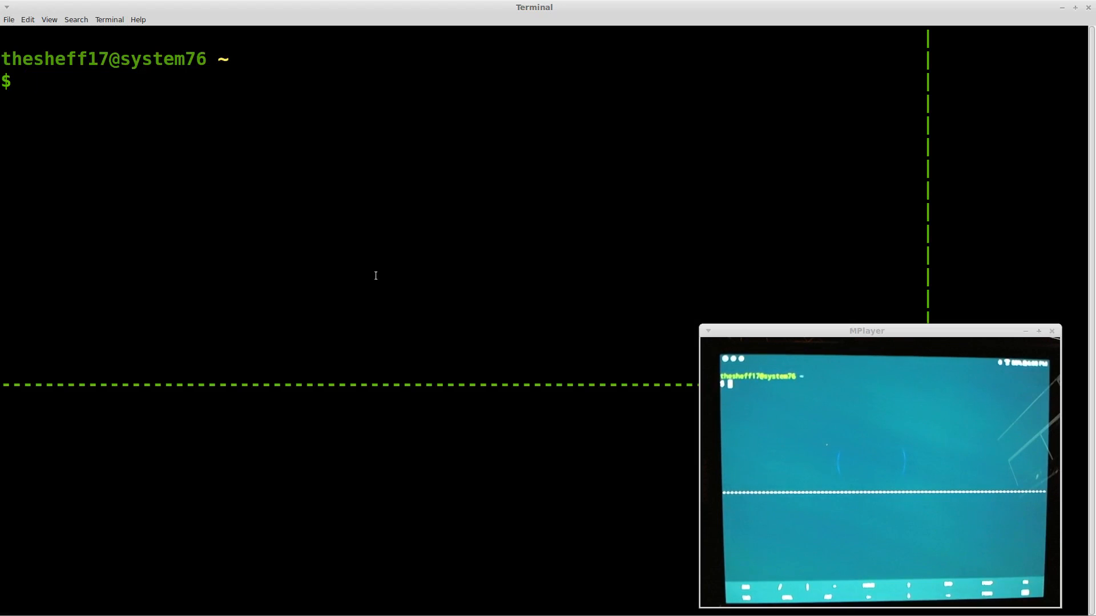
mouse_move(305, 187)
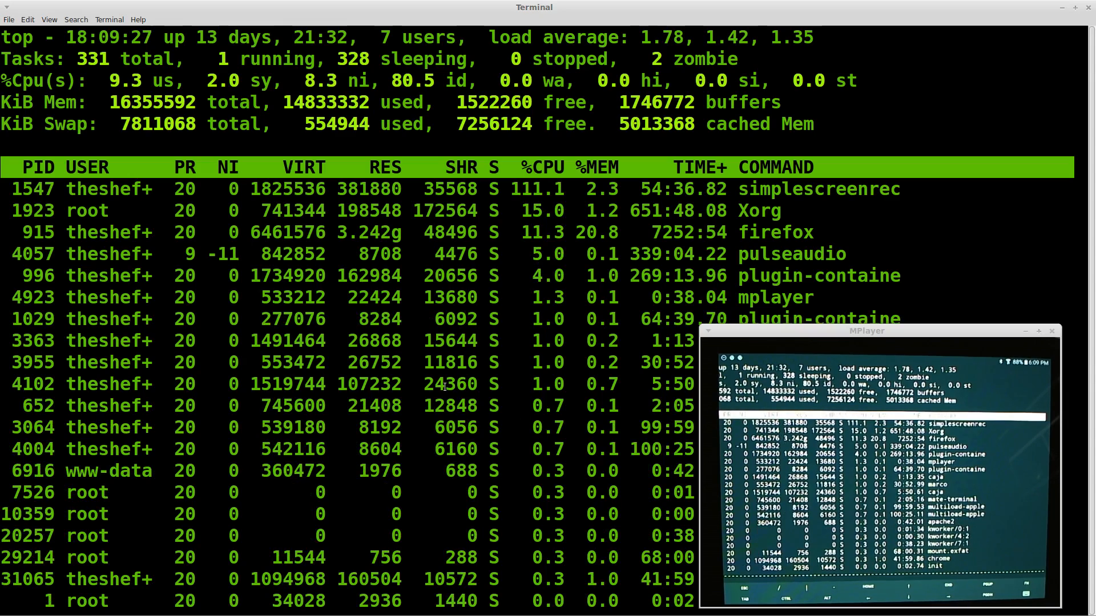
In the second tab, run a Python loop tripling x from 3 and printing 'the value of x is'
click(108, 19)
text(python3)
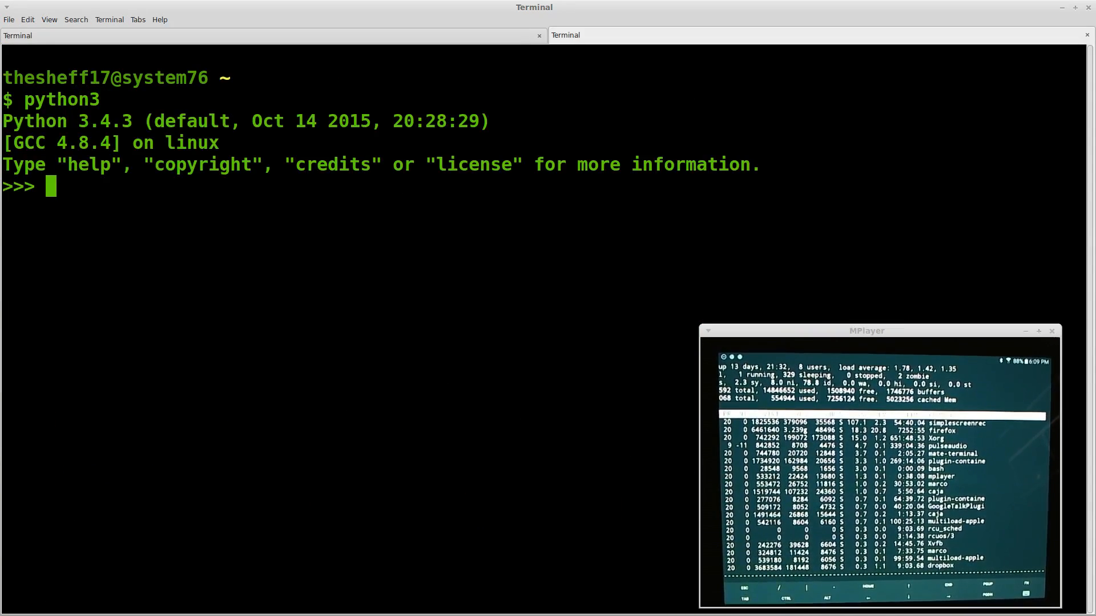
text(while True:)
text(python3)
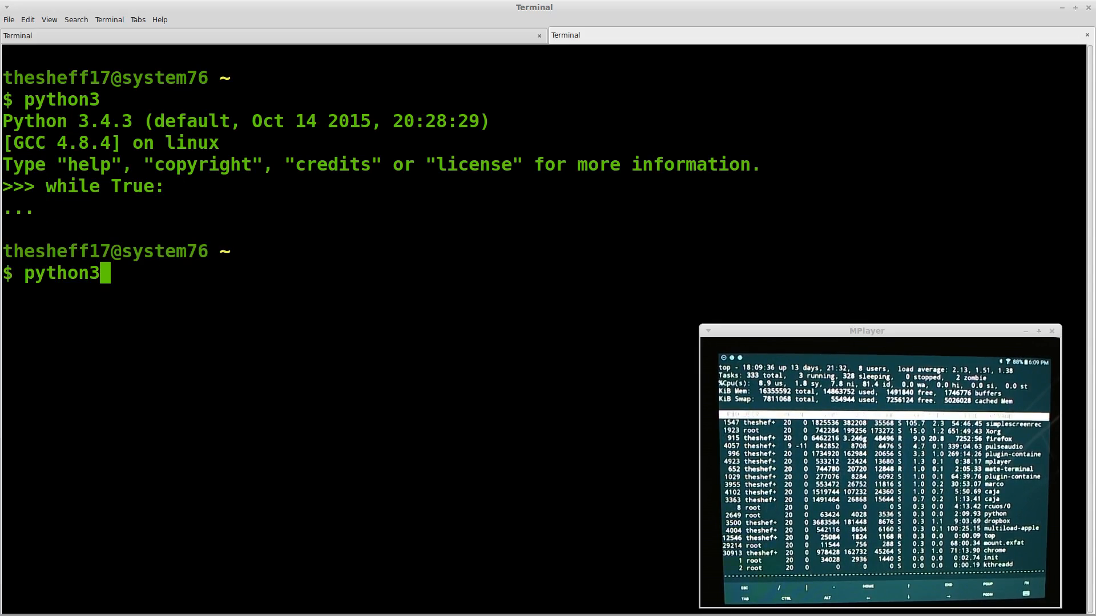
text(x =3)
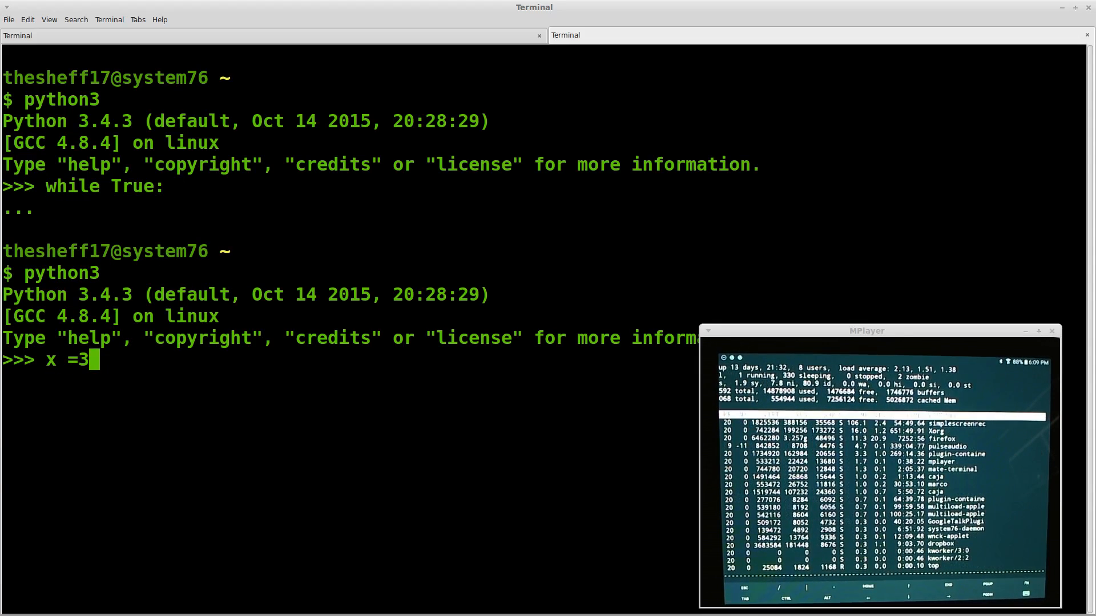
text(while T)
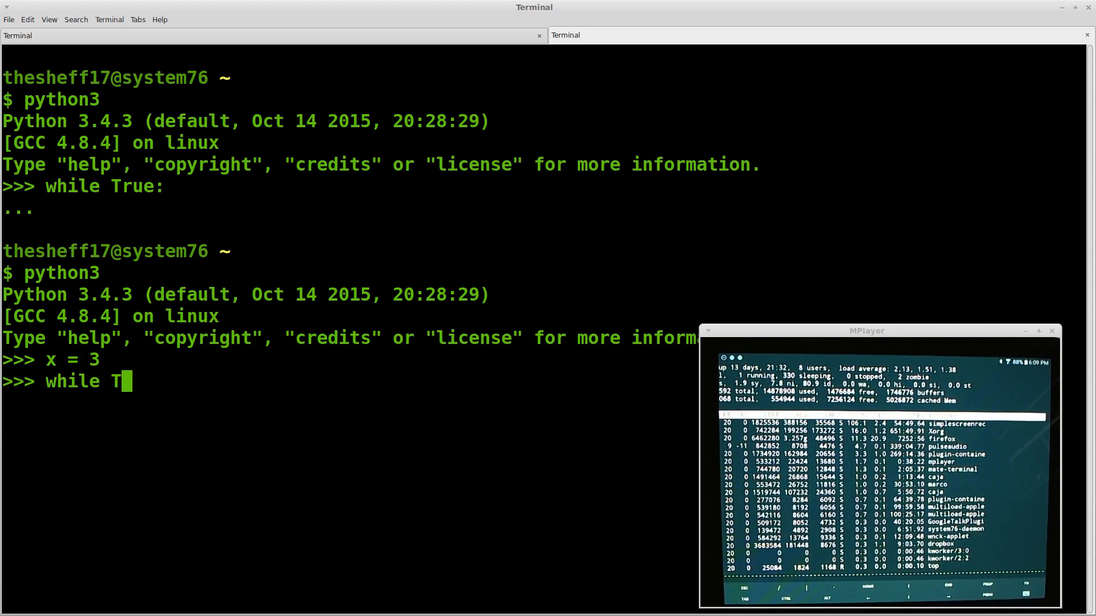
text(rue:)
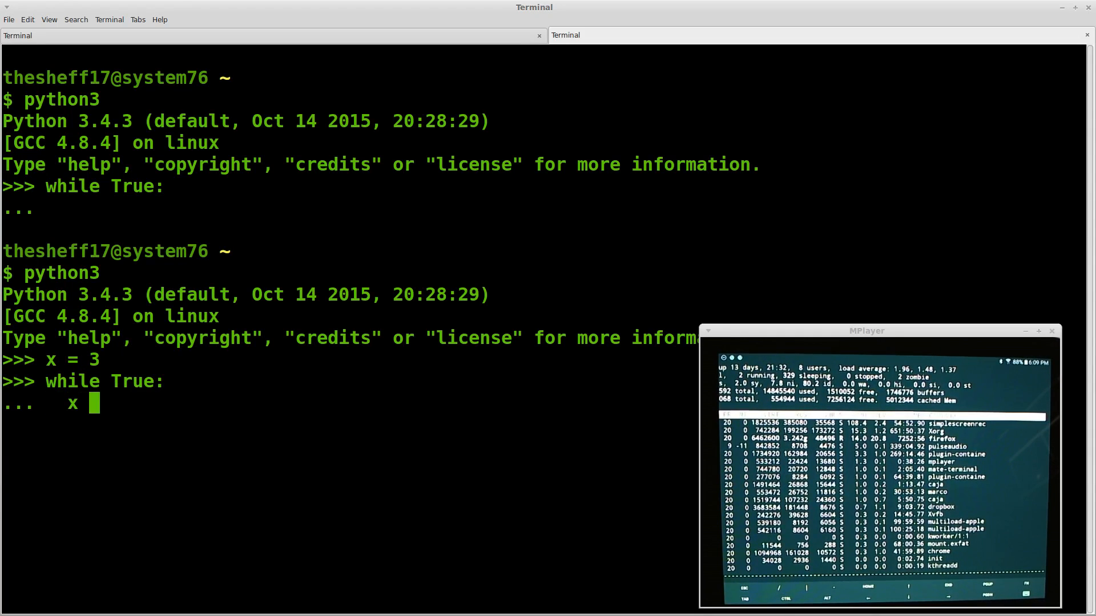
text(*= 3)
text(print ()
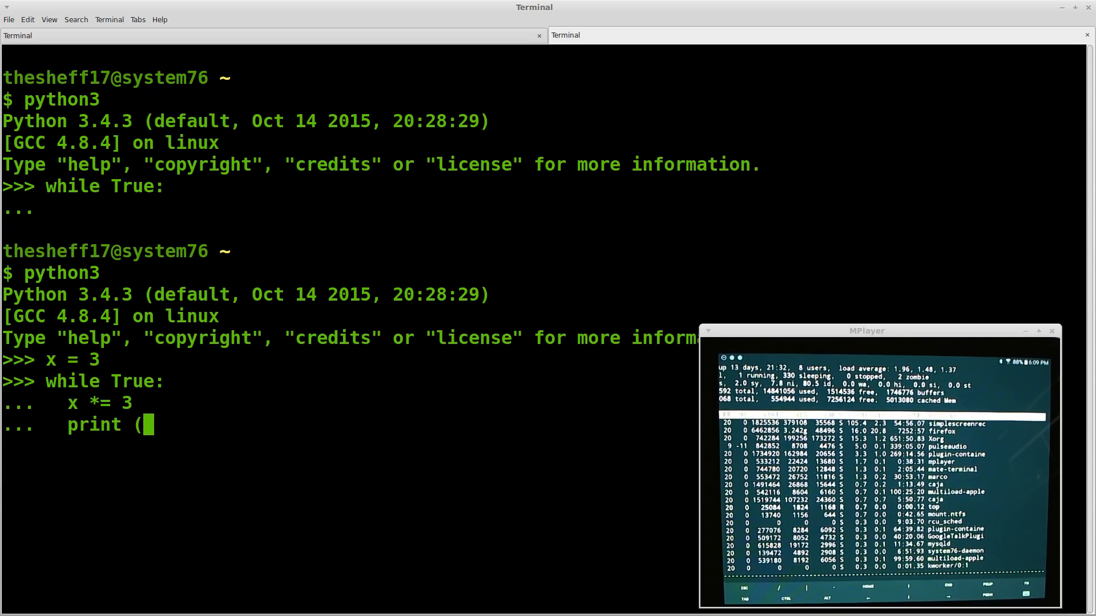
text('the value of x is)
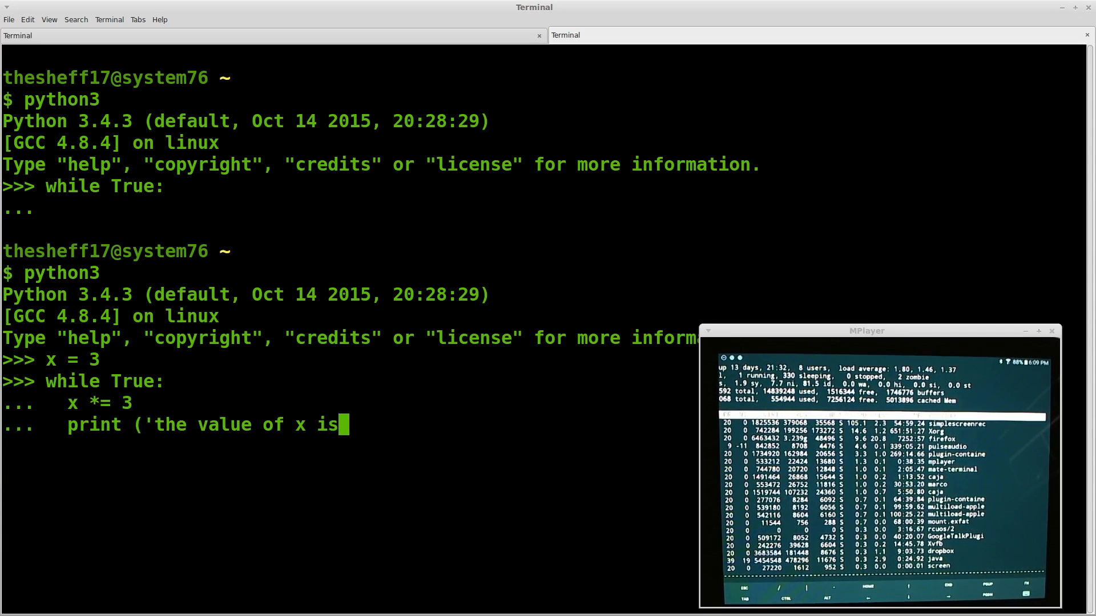
text(' + s)
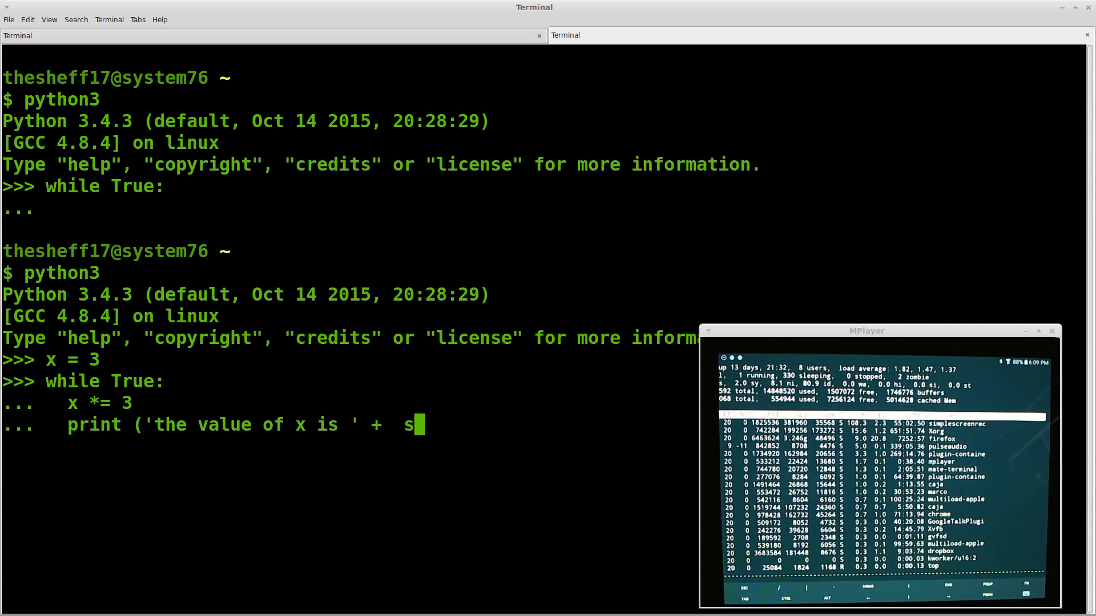
text(tr(x))
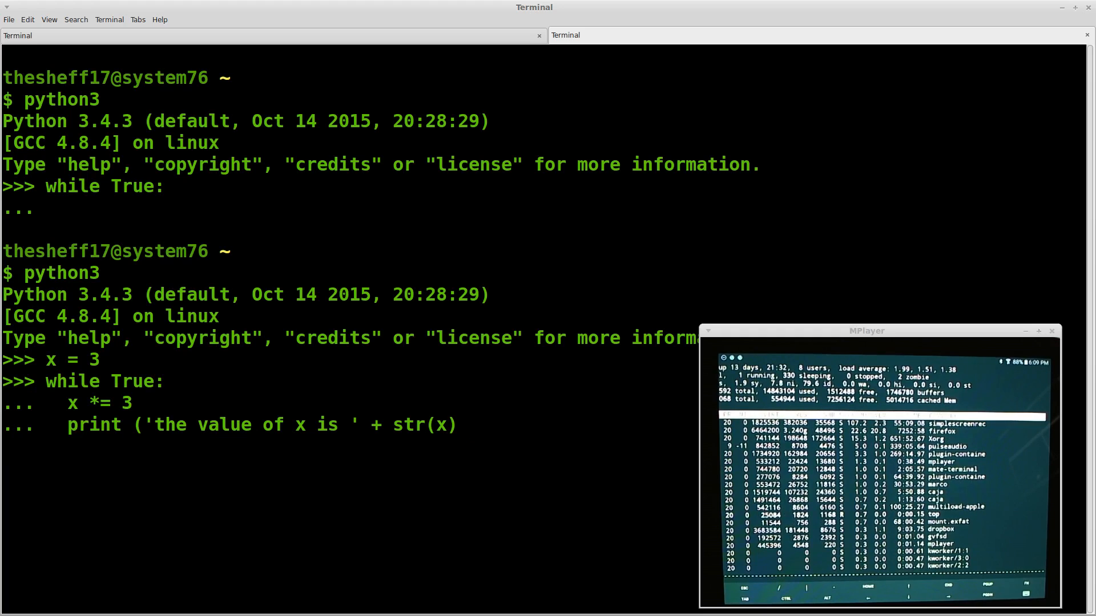
text())
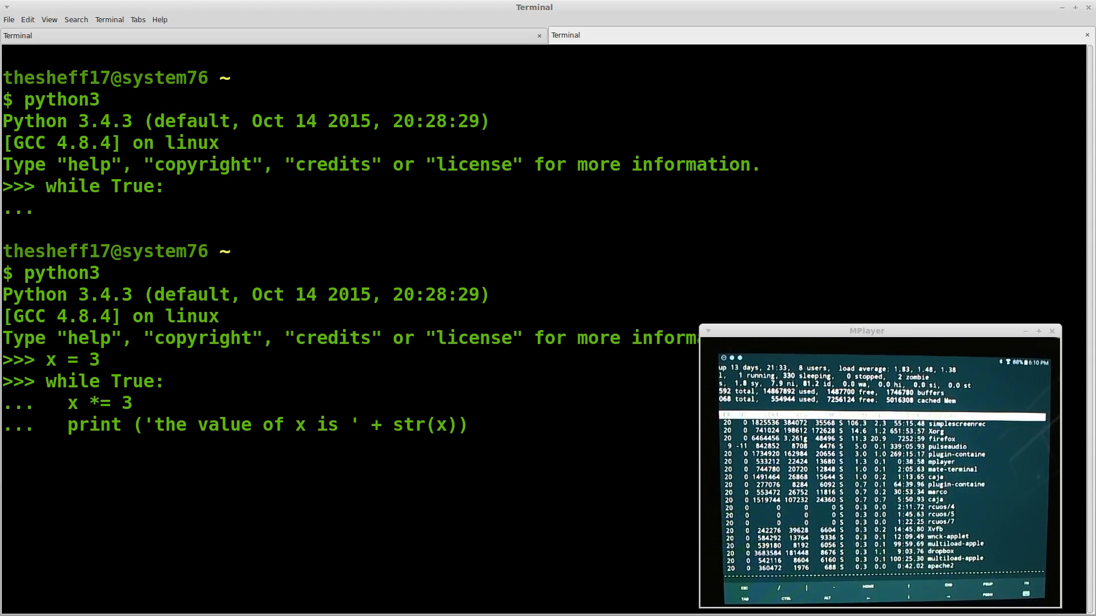
key(Return)
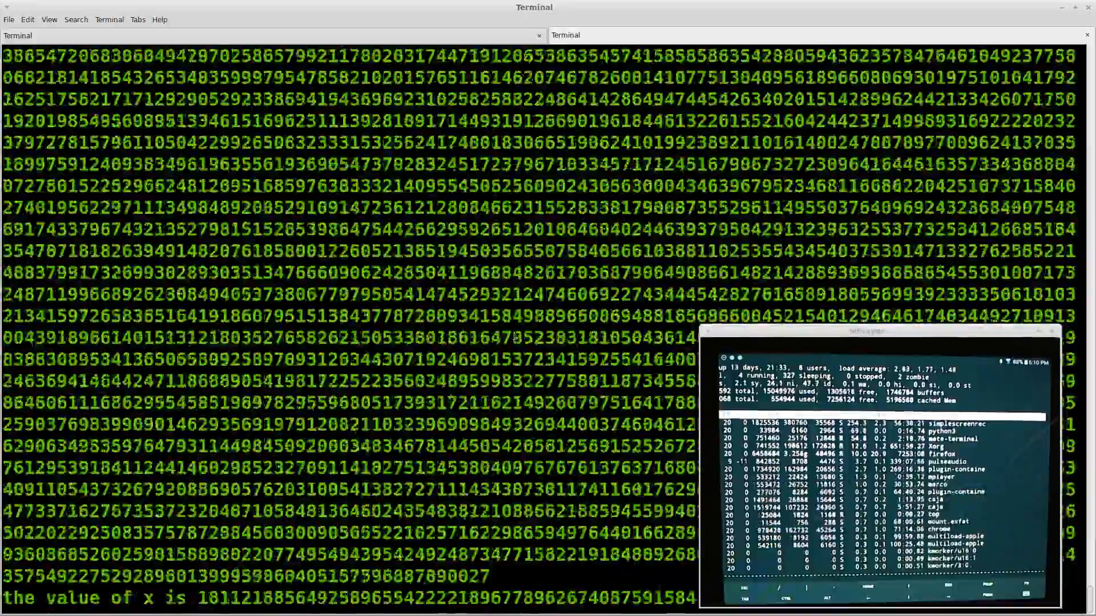
Stop the tripling loop and return to the shared session's empty prompt
key(ctrl+c)
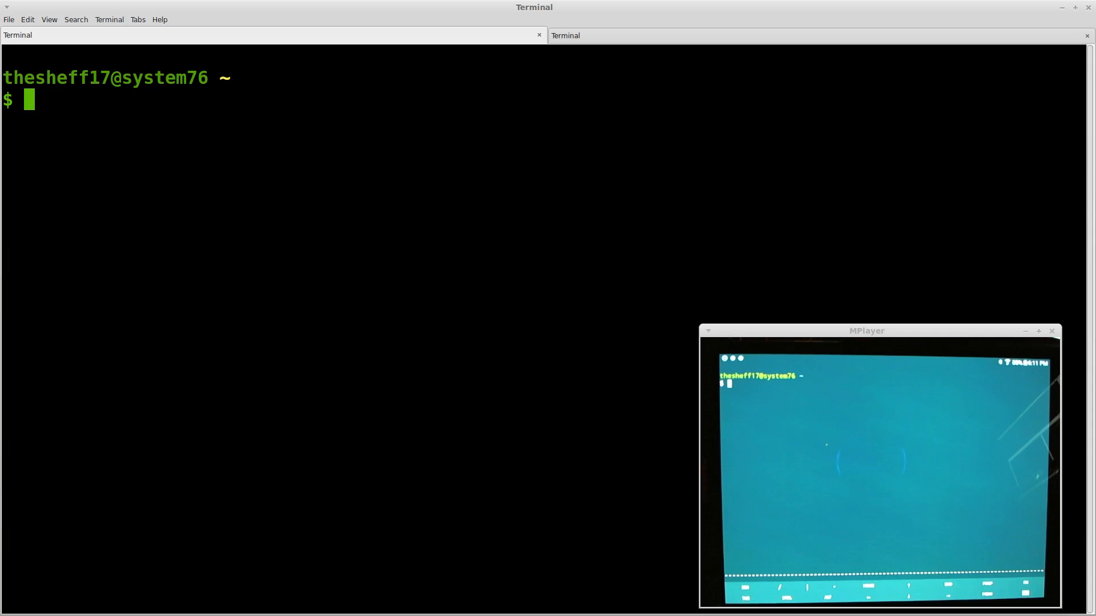
Start python3 and run an endless loop printing 'This script is running and I'm watching it on the tablet'
text(python3)
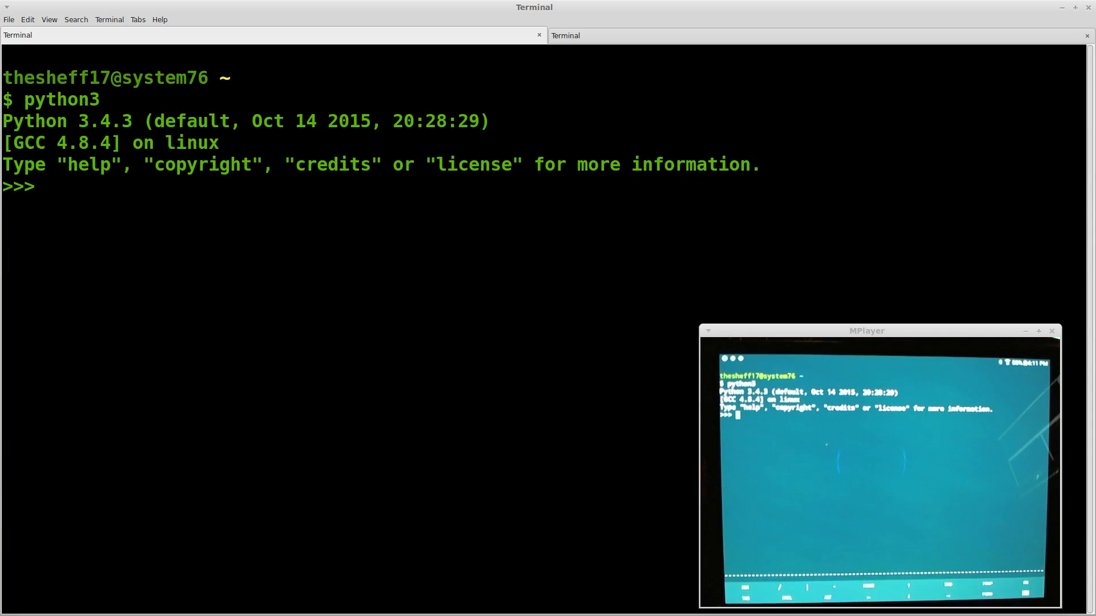
text(import time)
text(whi)
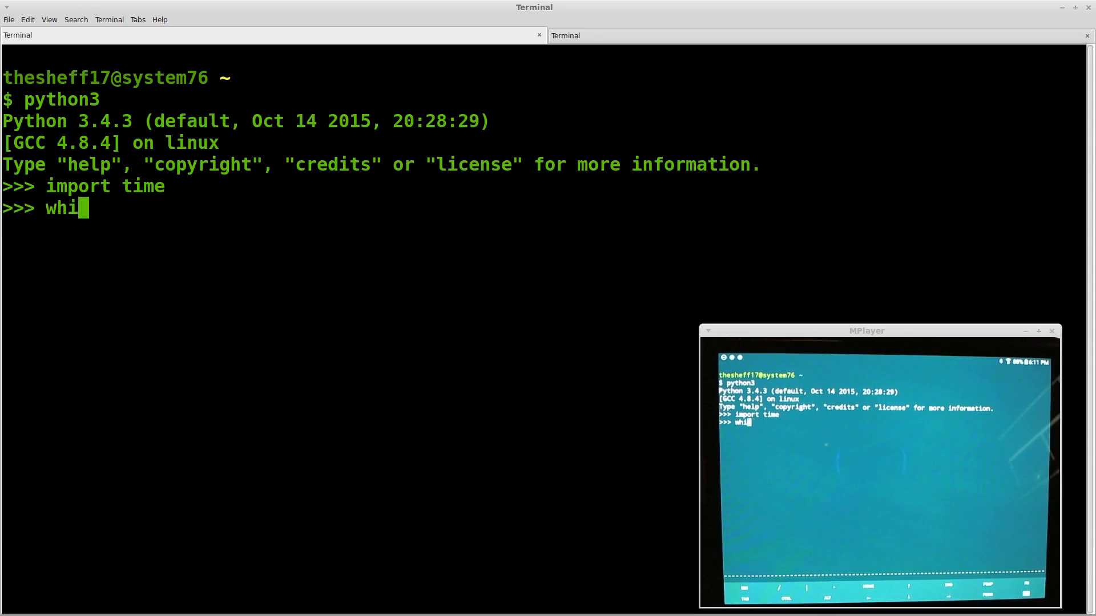
text(le)
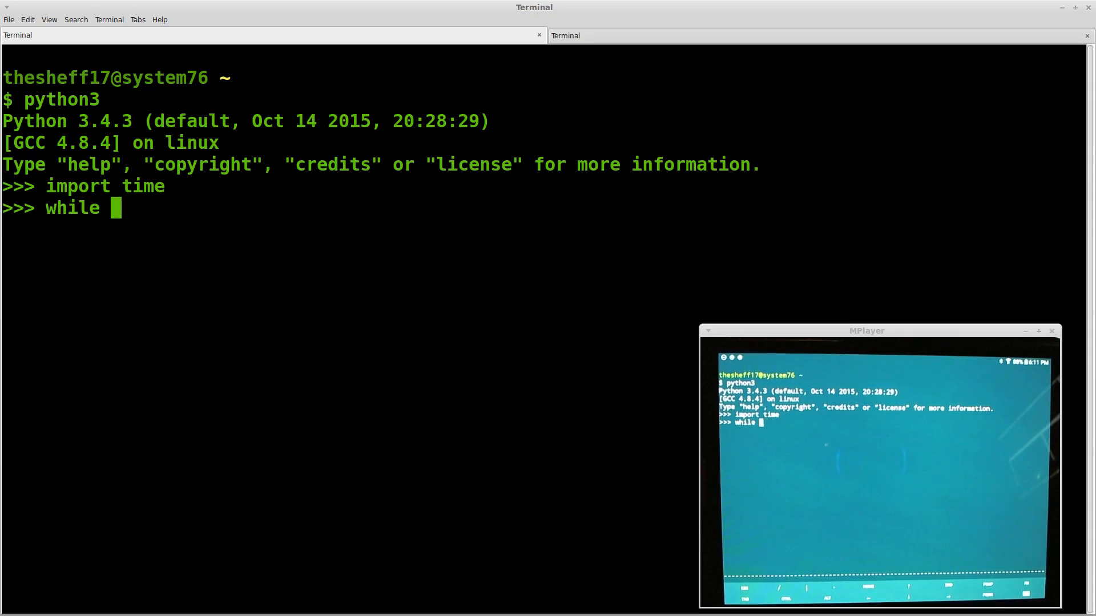
text(True:)
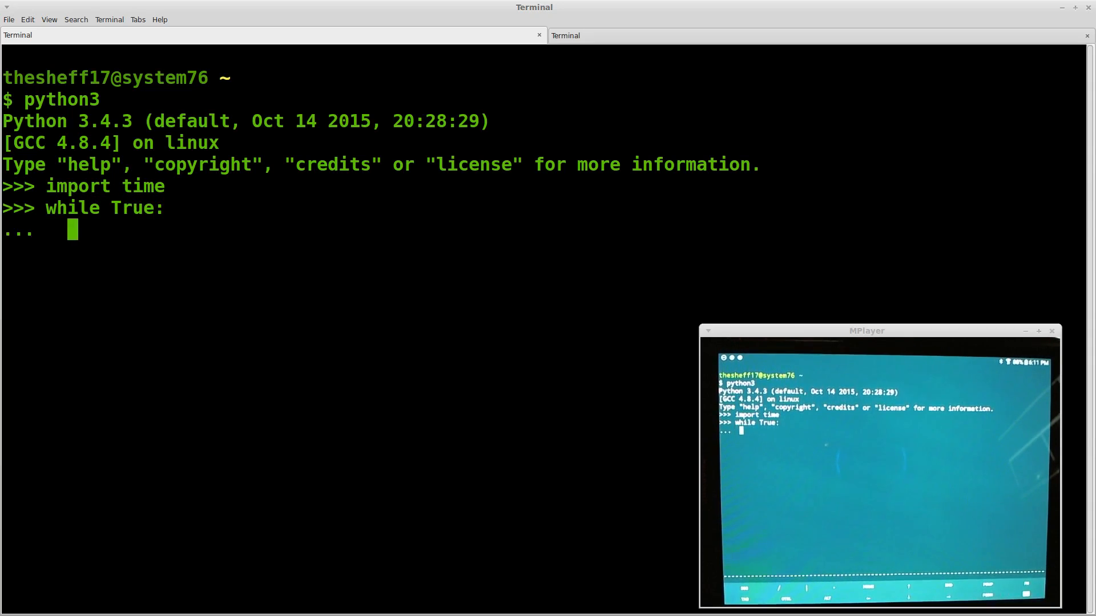
text(I)
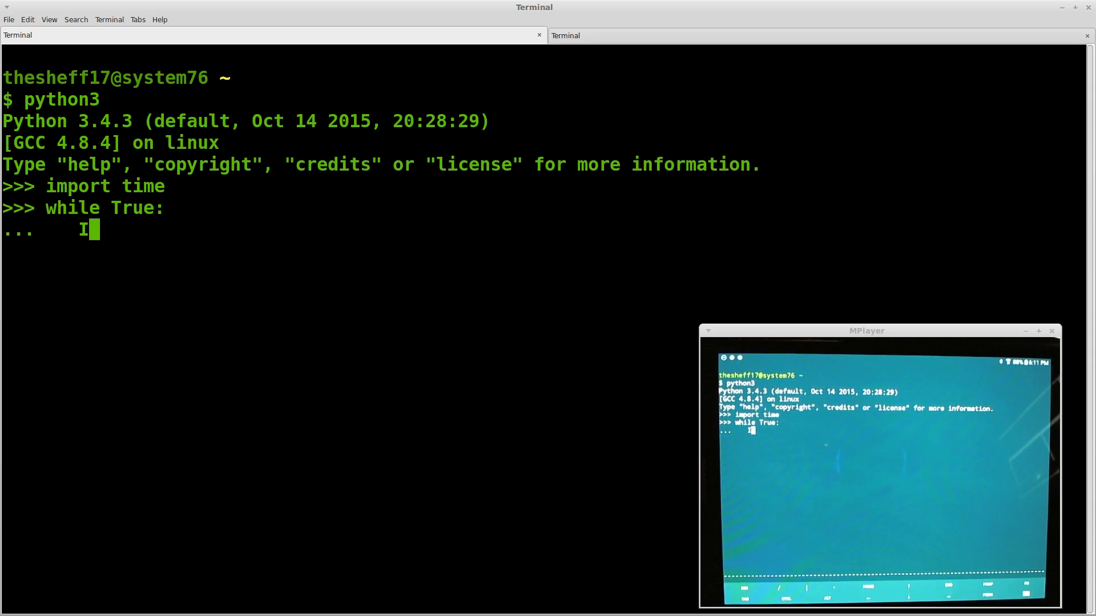
text(print ()
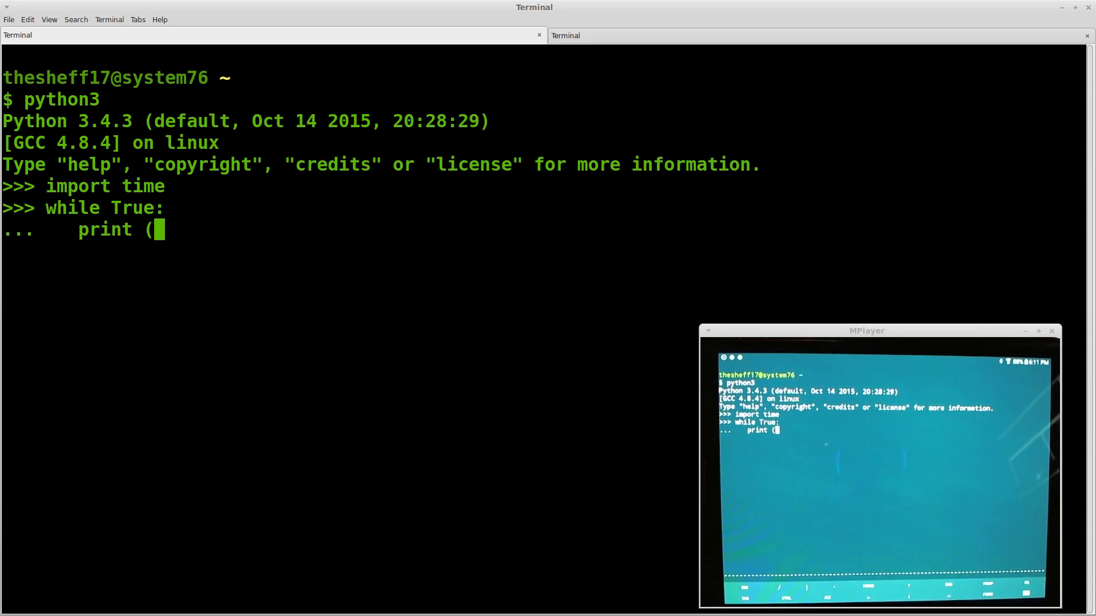
text('This scr)
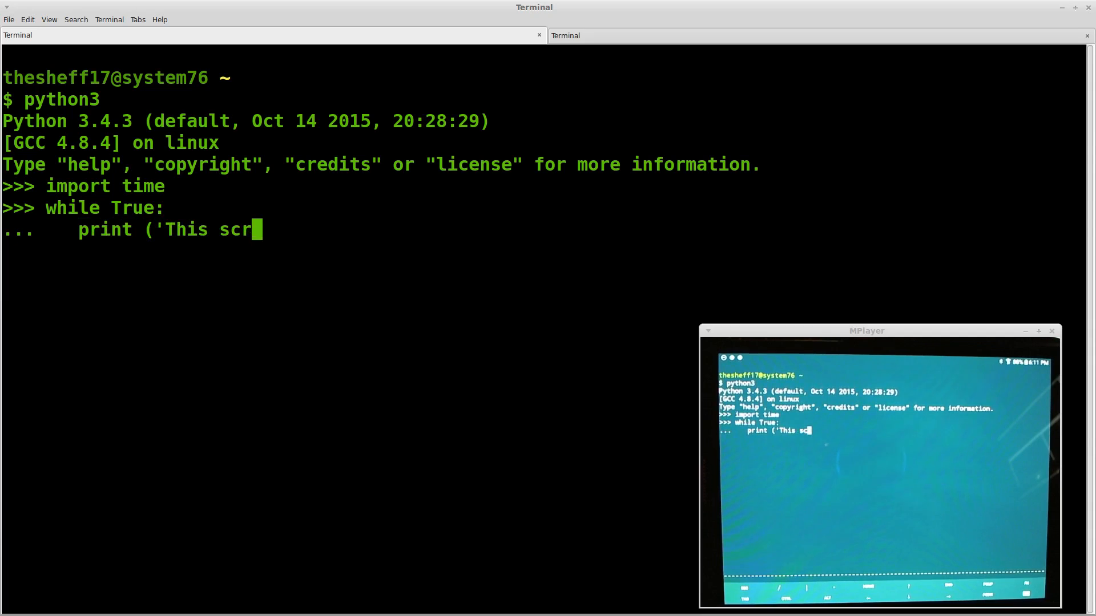
text(ipt is running and I'm)
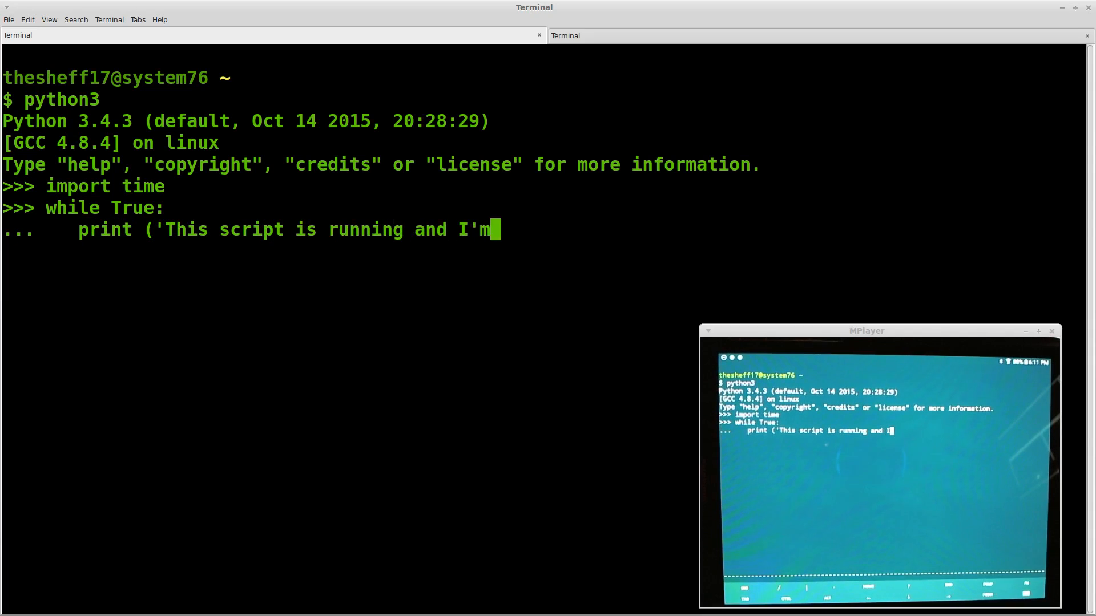
text(watching it on t)
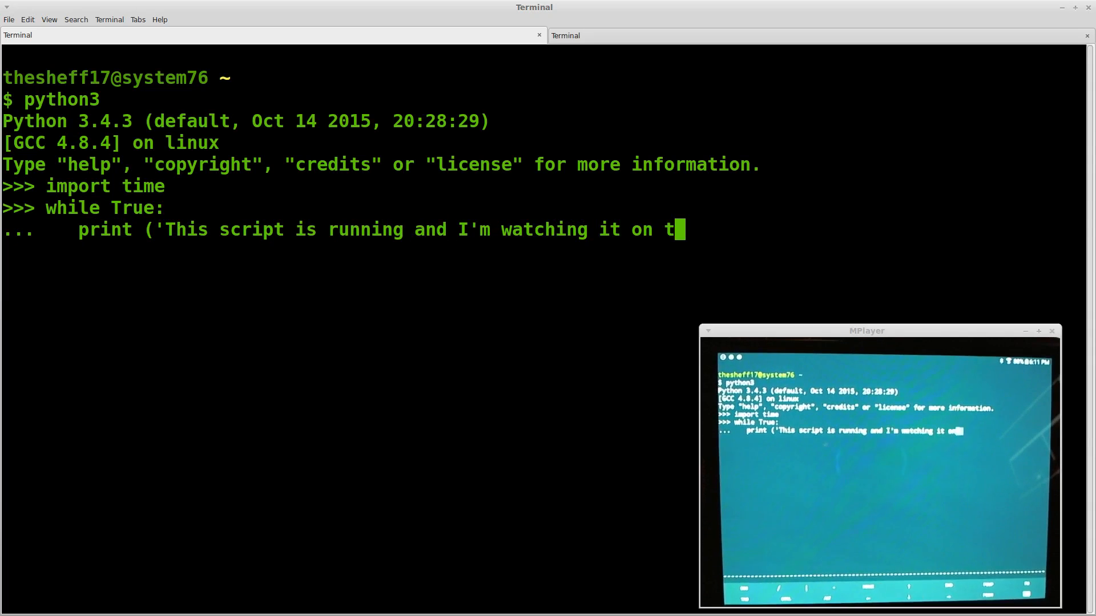
text(he tablet")
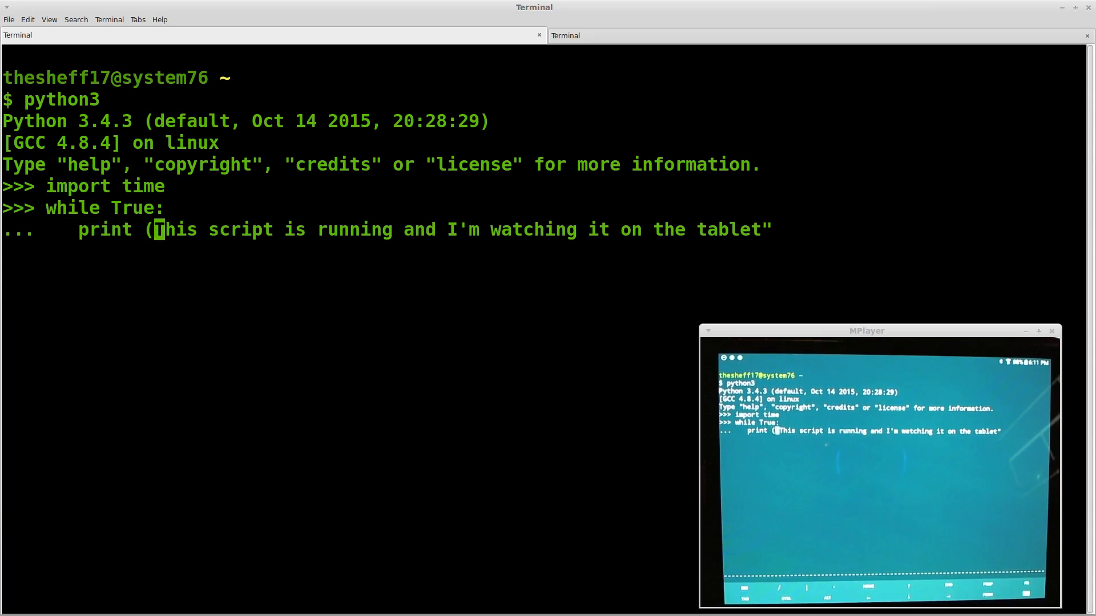
text("))
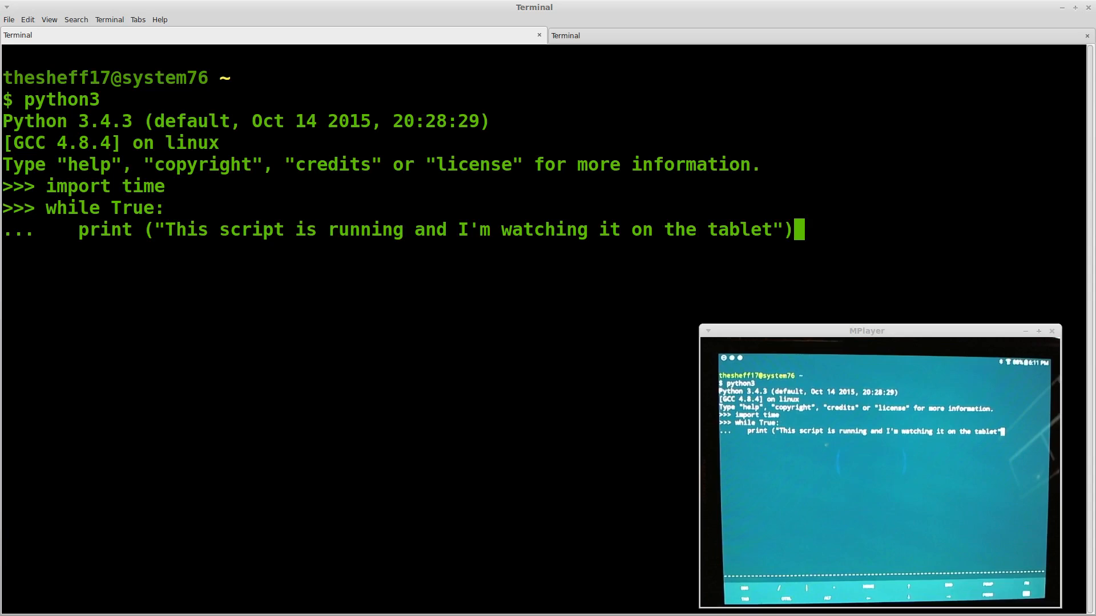
key(Return)
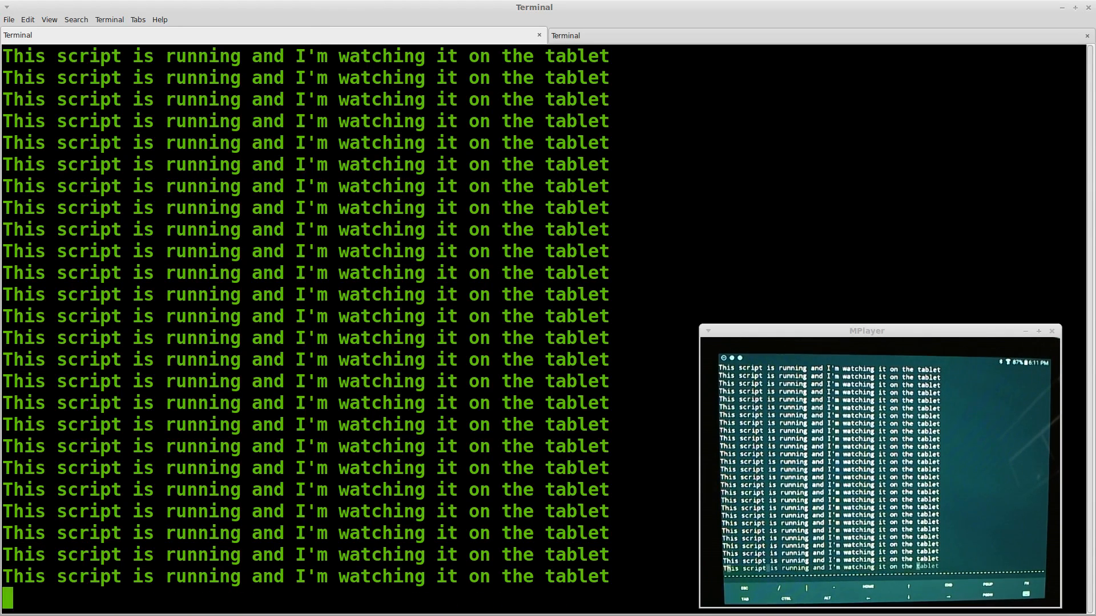
Stop the loop, import time, and begin a while True loop printing the tablet message
key(ctrl+c)
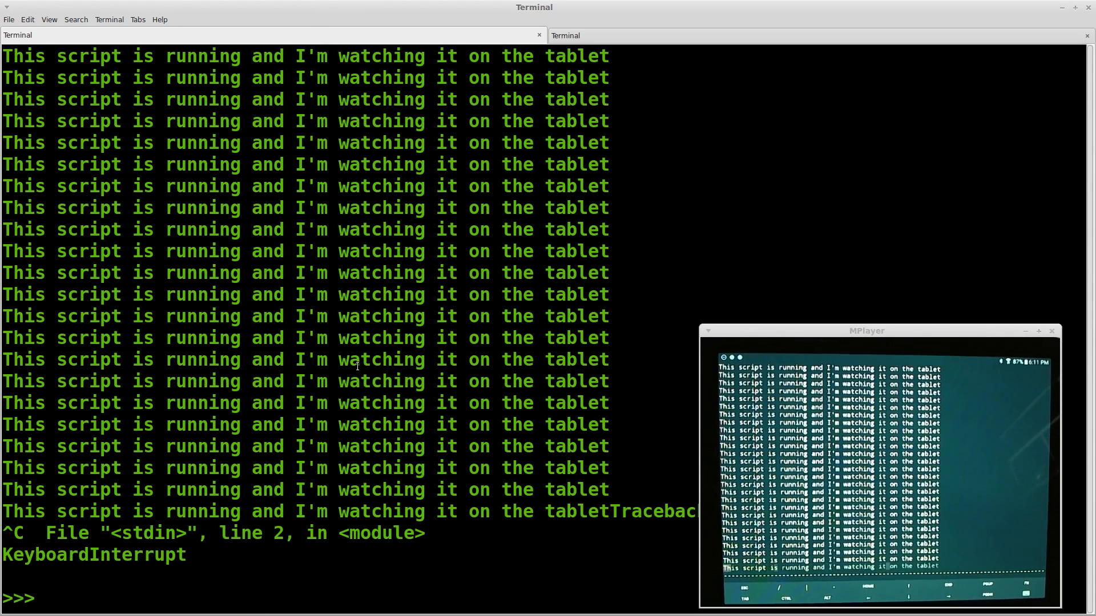
text(import time)
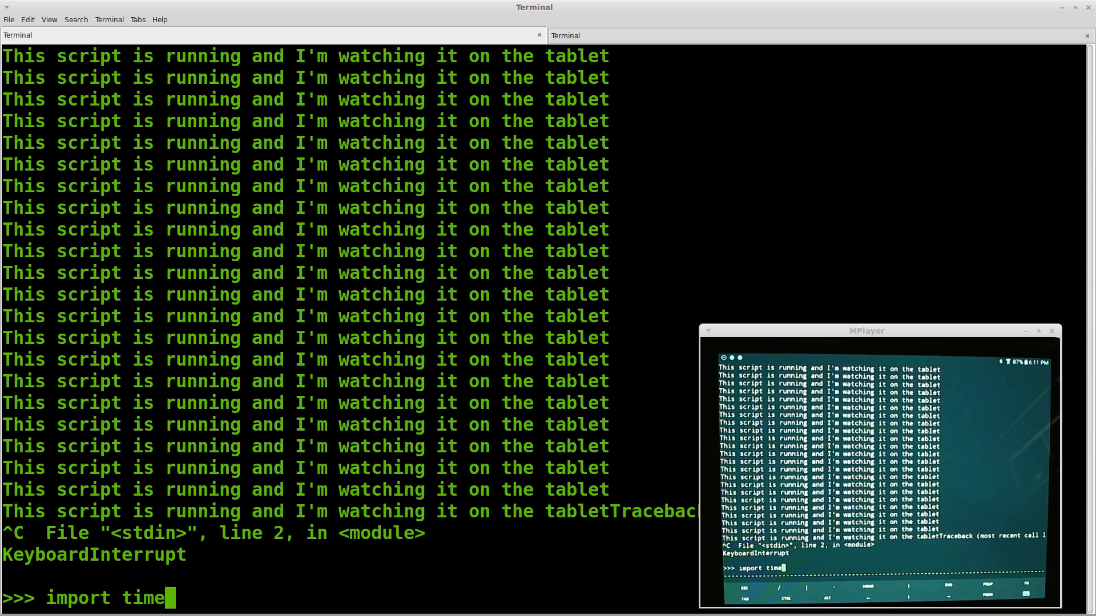
key(Return)
text(x = 1)
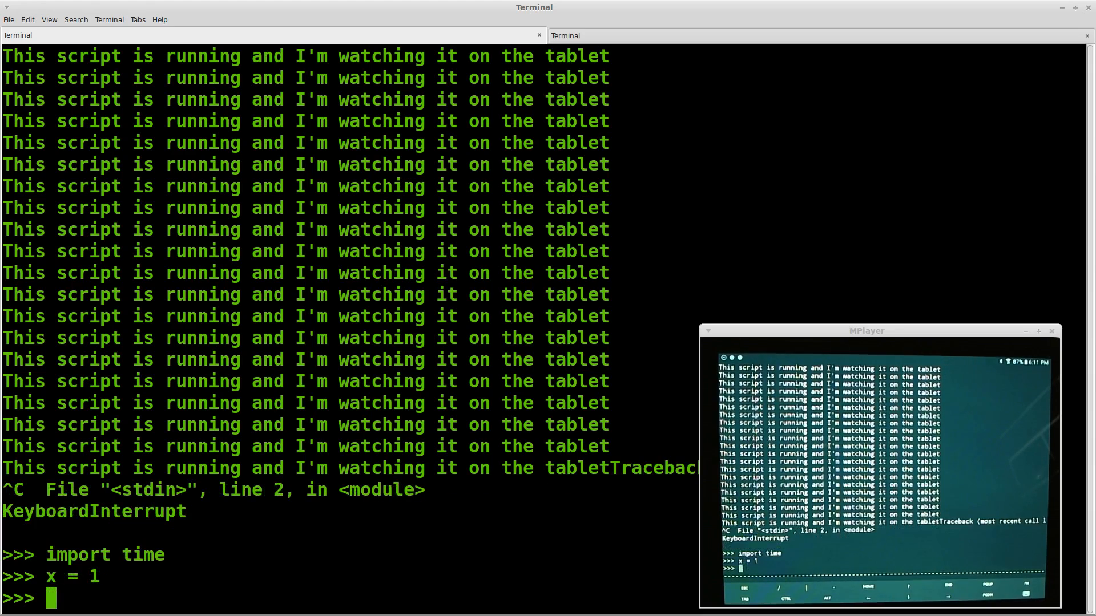
text(while True:)
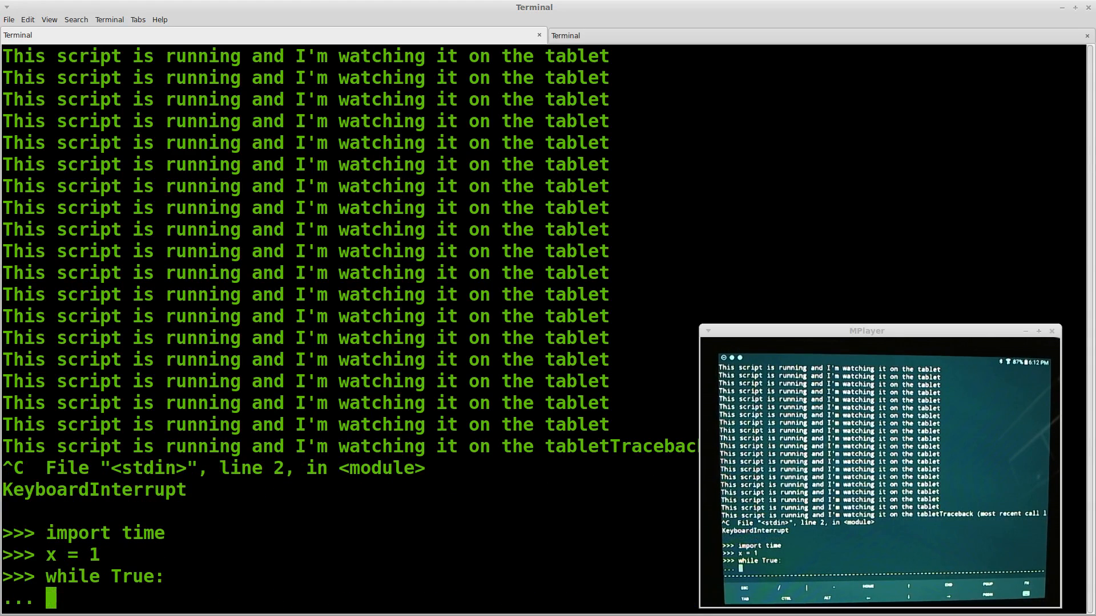
text(print ("This script is running and I'm watching it on the tablet"))
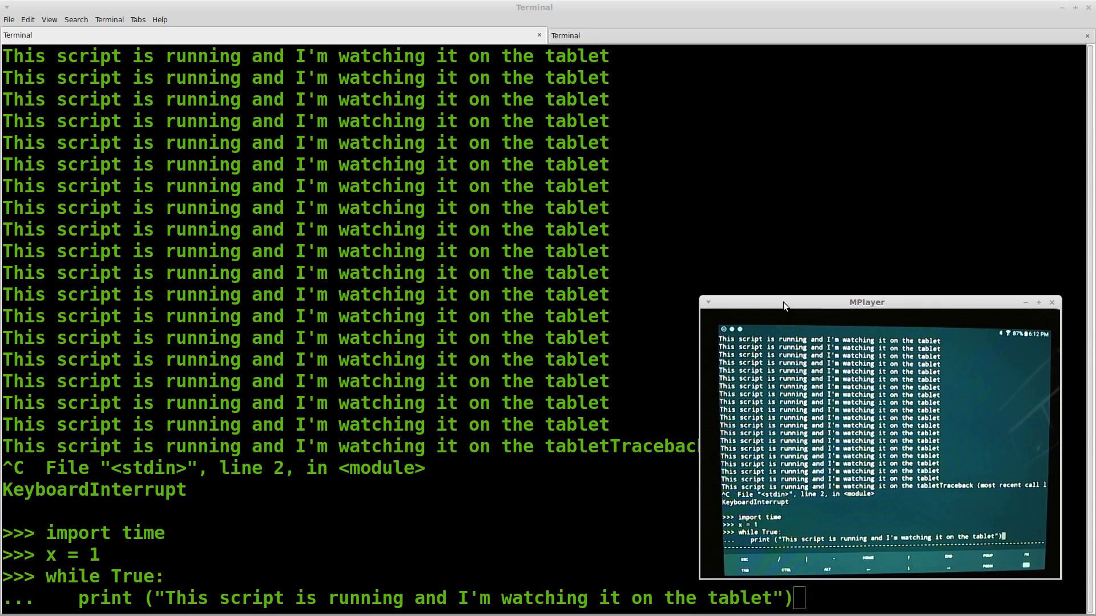
key(Return)
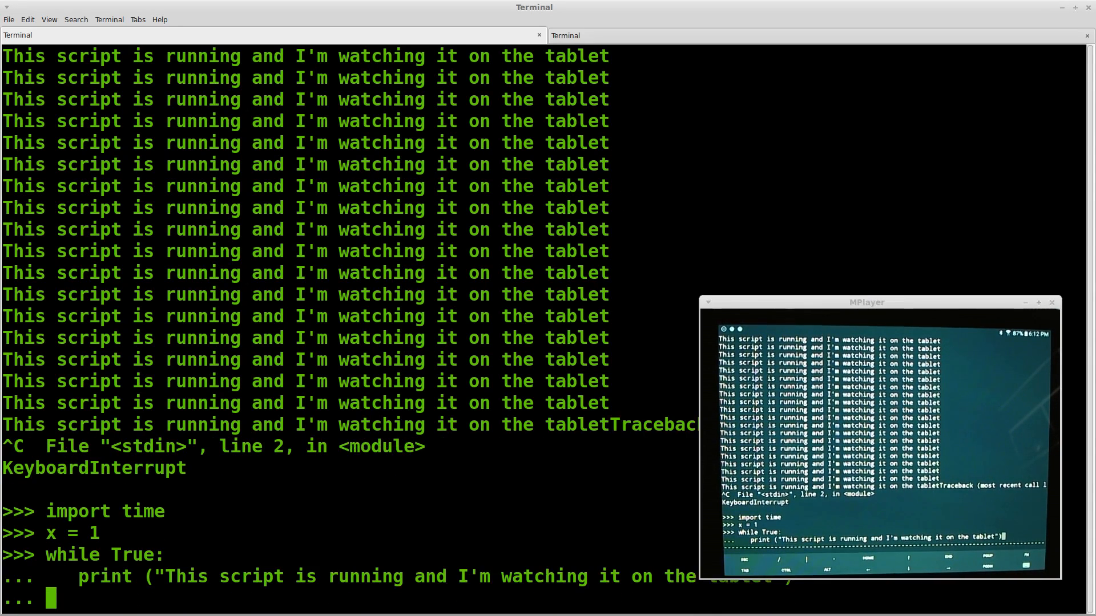
Add a loop-count print, x += 1 and time.sleep(3) to the loop body
text(print ("the loop has ran " + str)
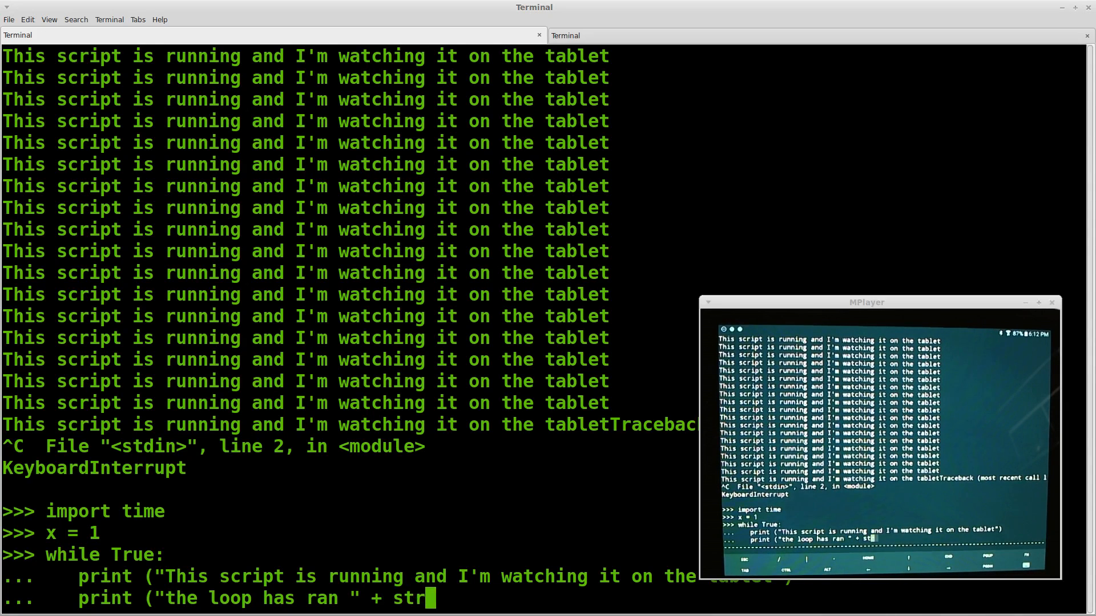
text((x) + ' times)
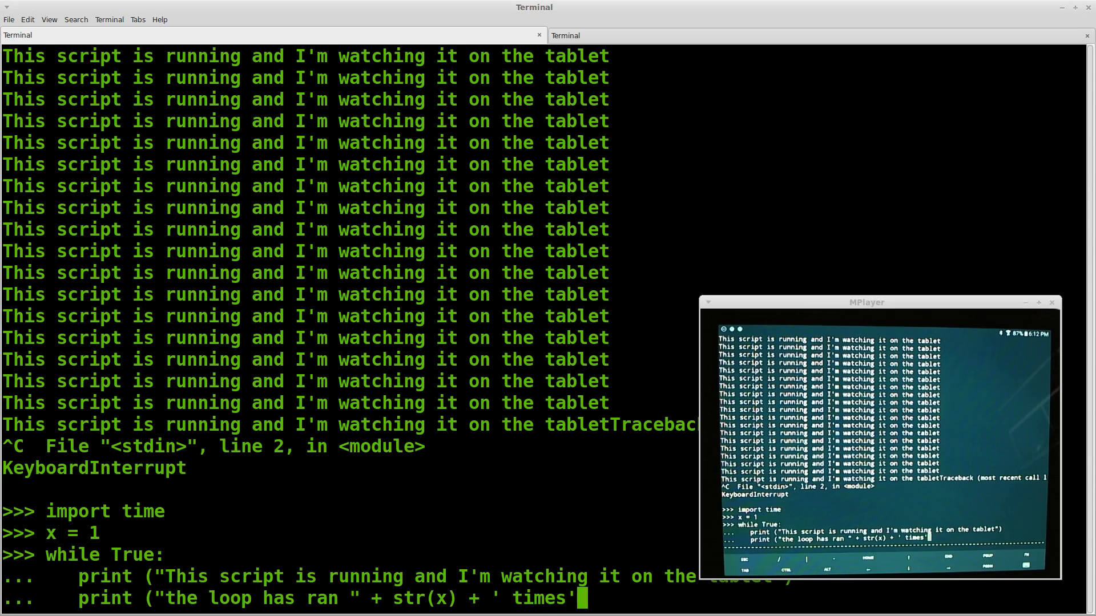
text())
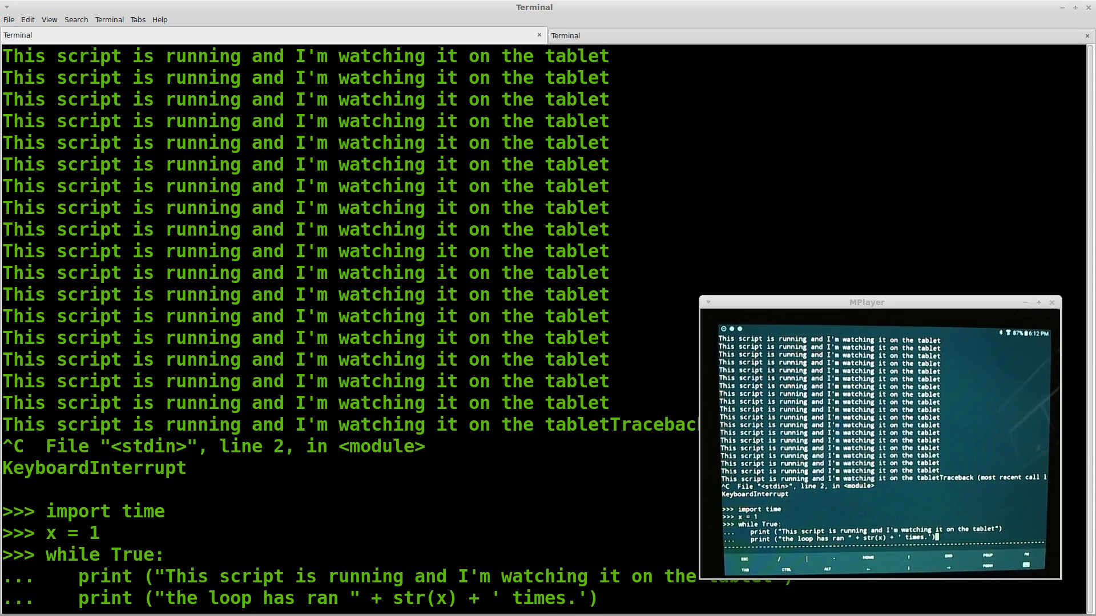
text(x)
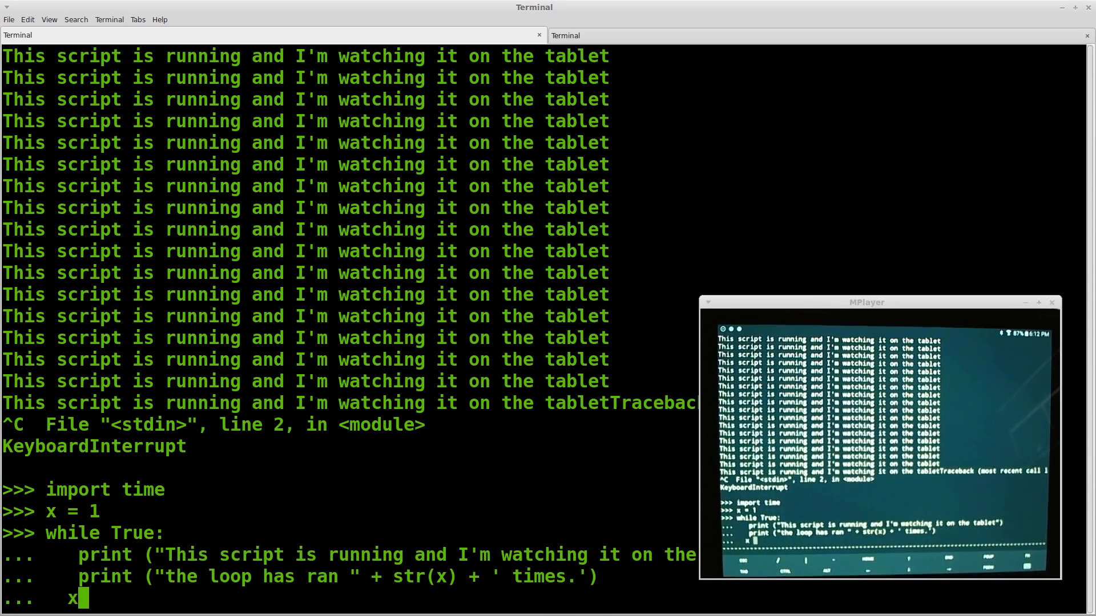
text(+)
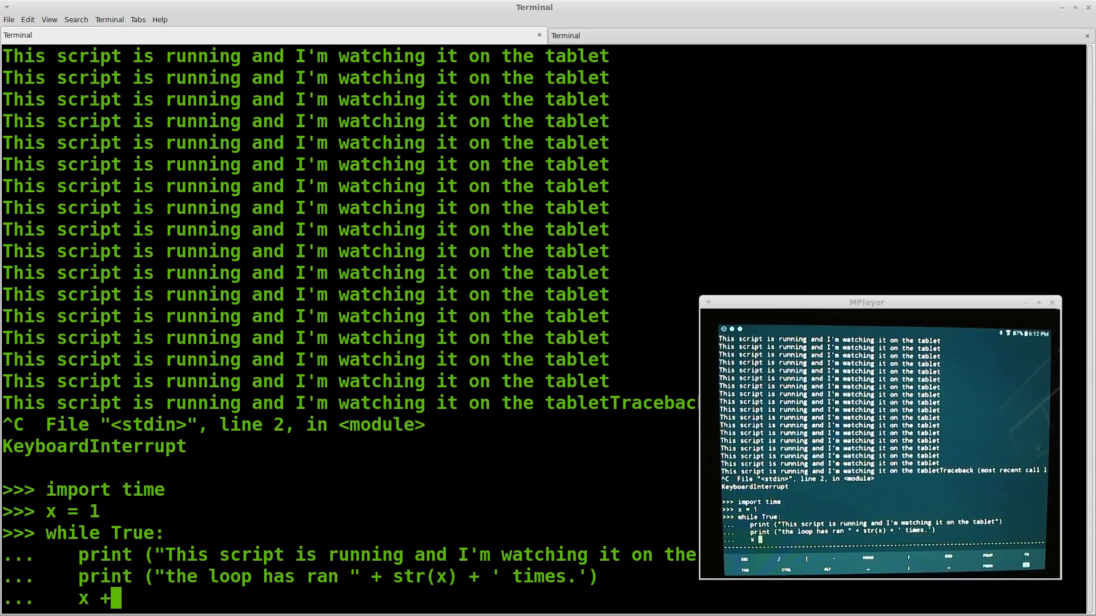
text(= 1)
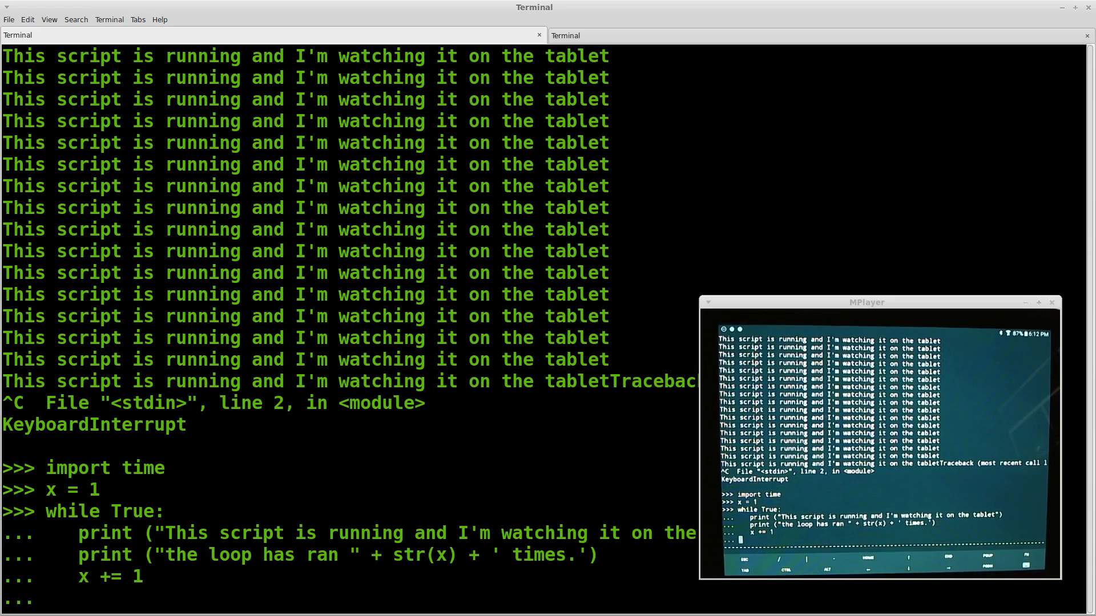
text(time.sle)
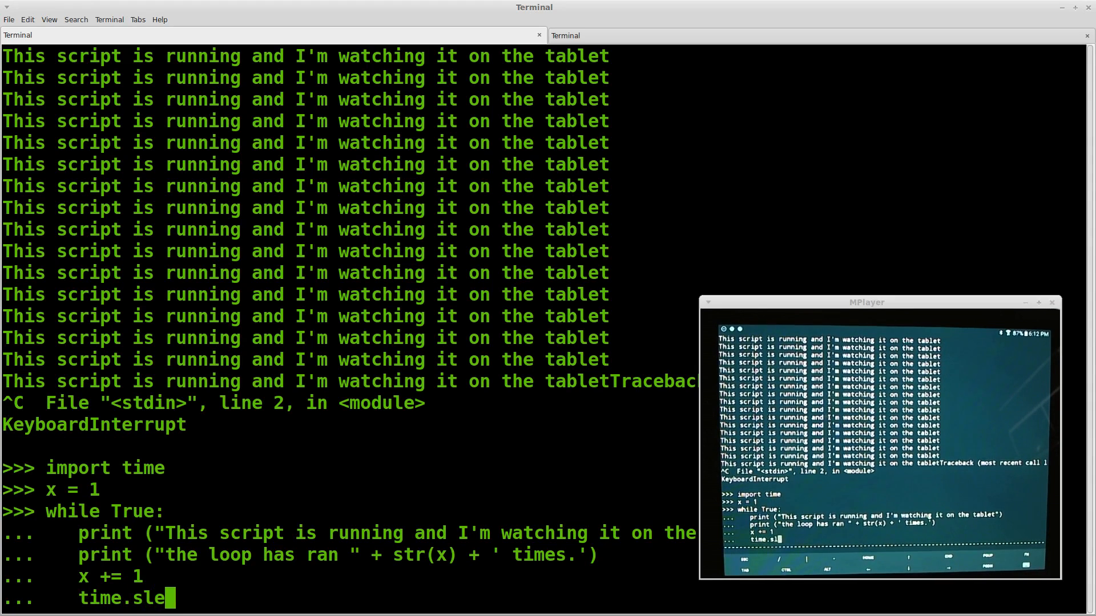
text(ep(3))
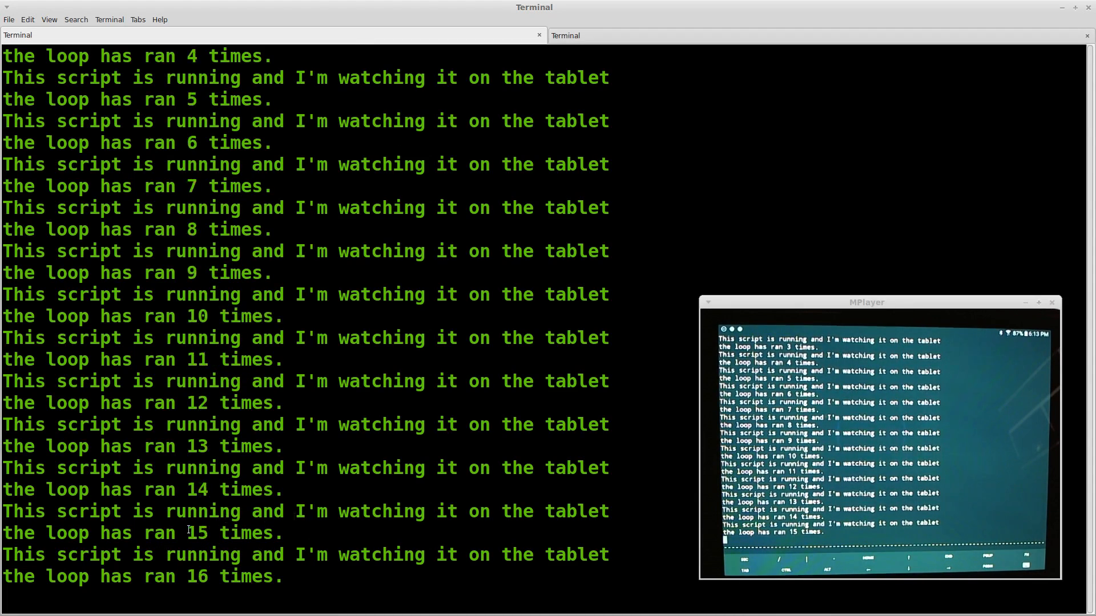
Stop the counting loop after watching its iteration counts
key(ctrl+c)
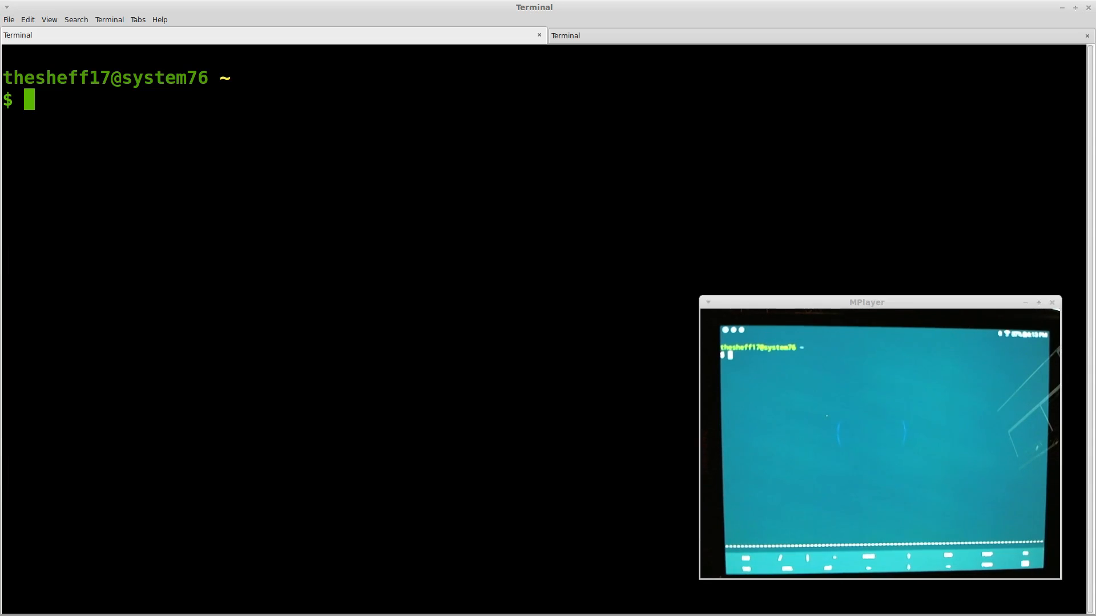
Activate the ytdjango environment and start the Django dev server at 127.0.0.1:8000
text(workon ytdjango)
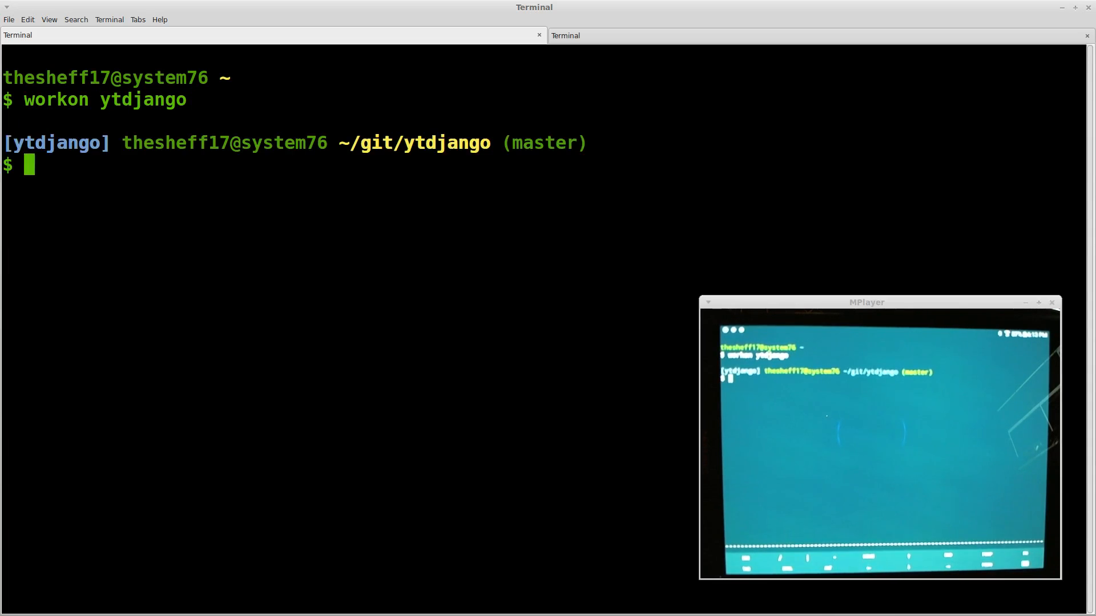
text(python)
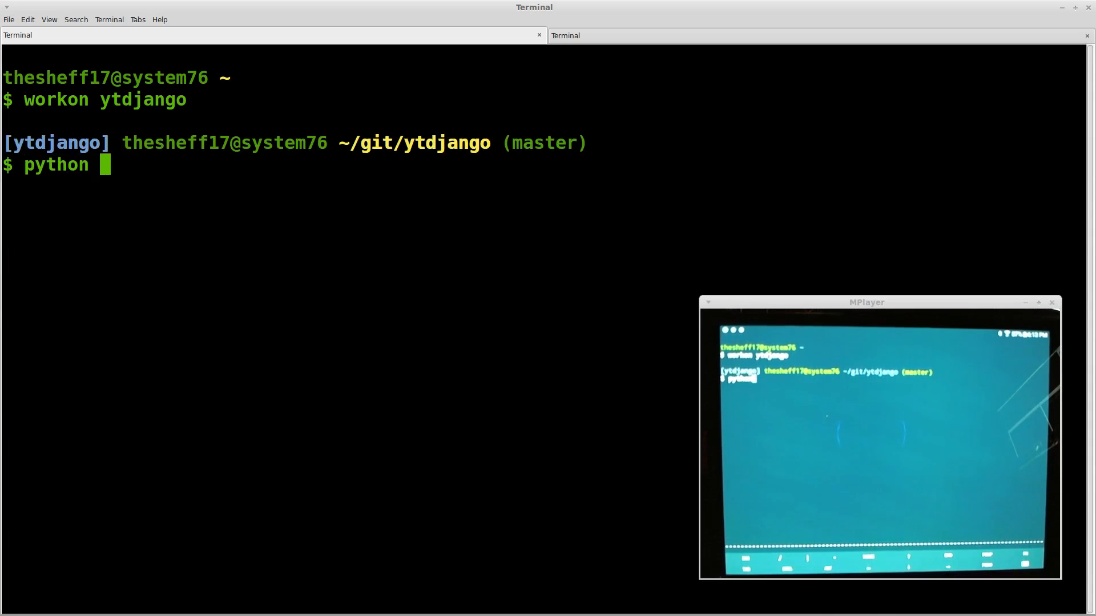
text(manage.py runserver)
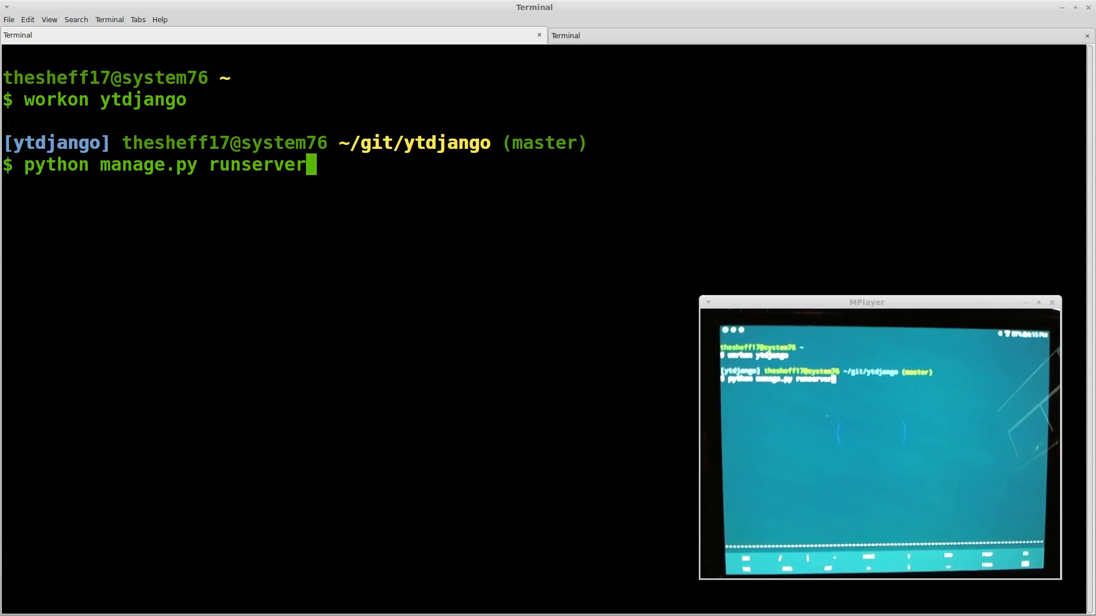
key(Return)
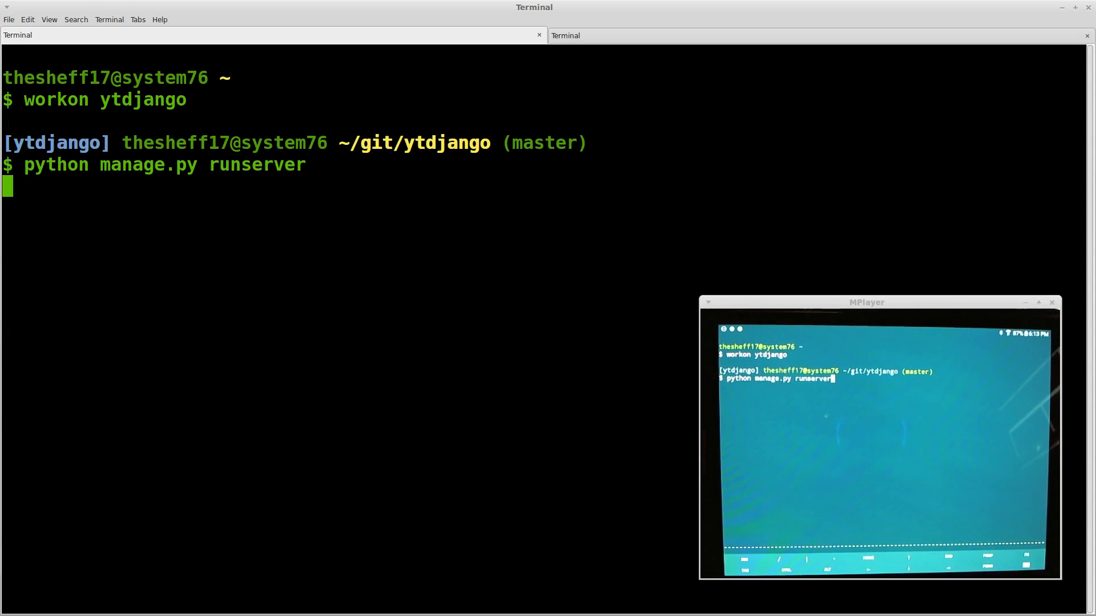
key(Return)
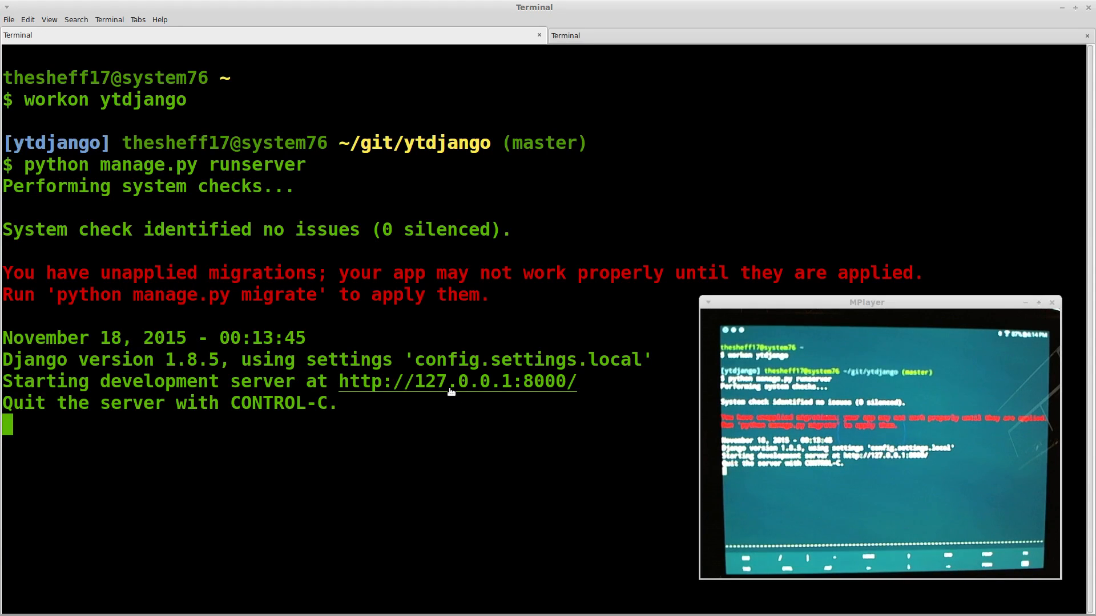
right_click(457, 381)
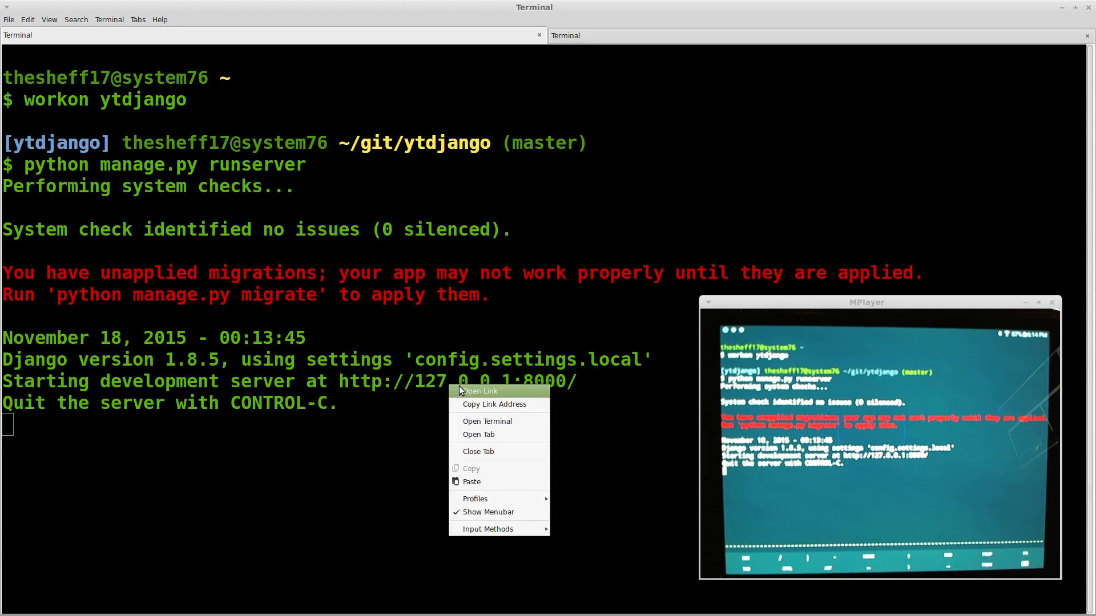
Open the dev server site in Firefox, visit Give Away 1, go back, and reload three times
click(480, 391)
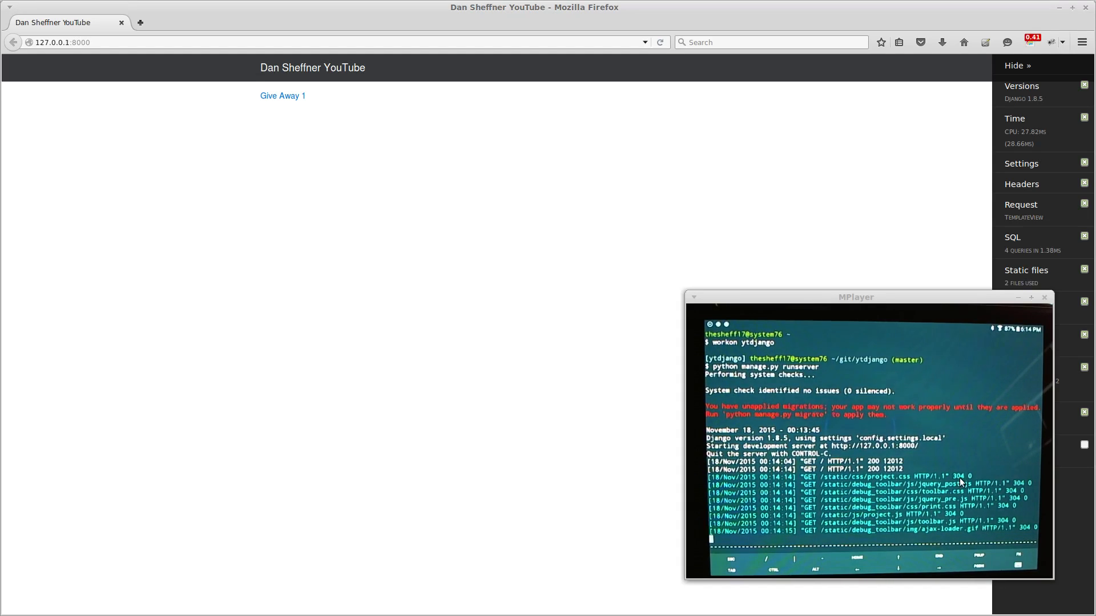
mouse_move(882, 469)
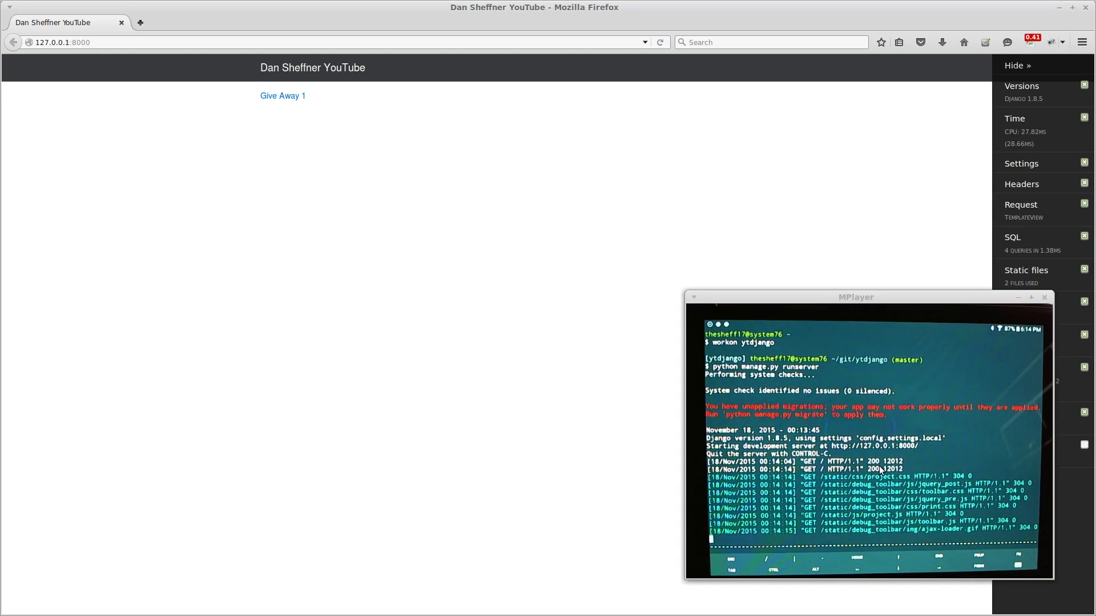
mouse_move(317, 121)
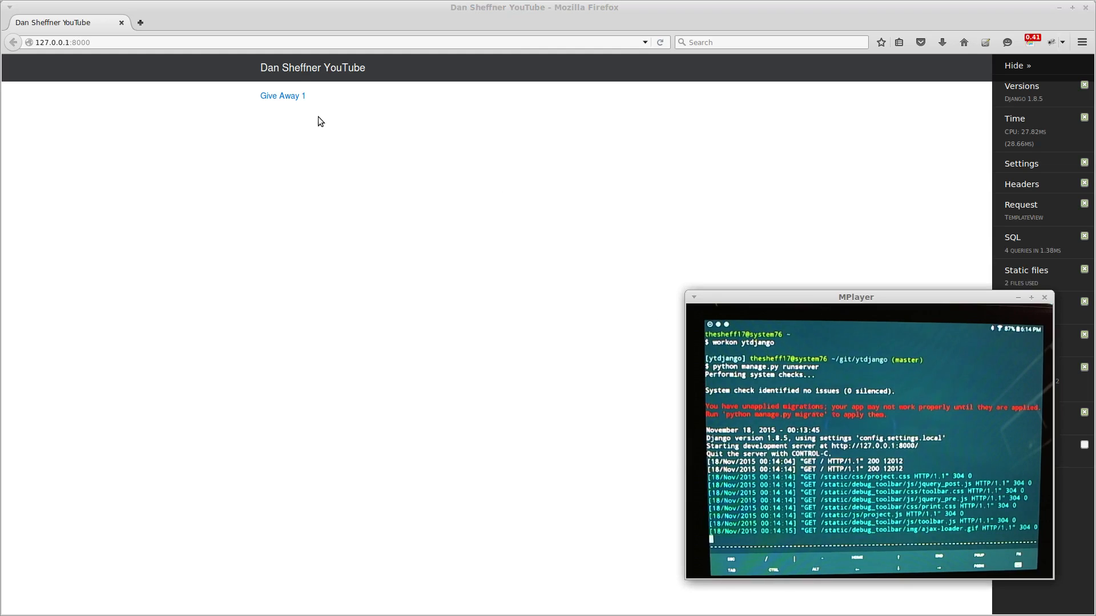
click(282, 96)
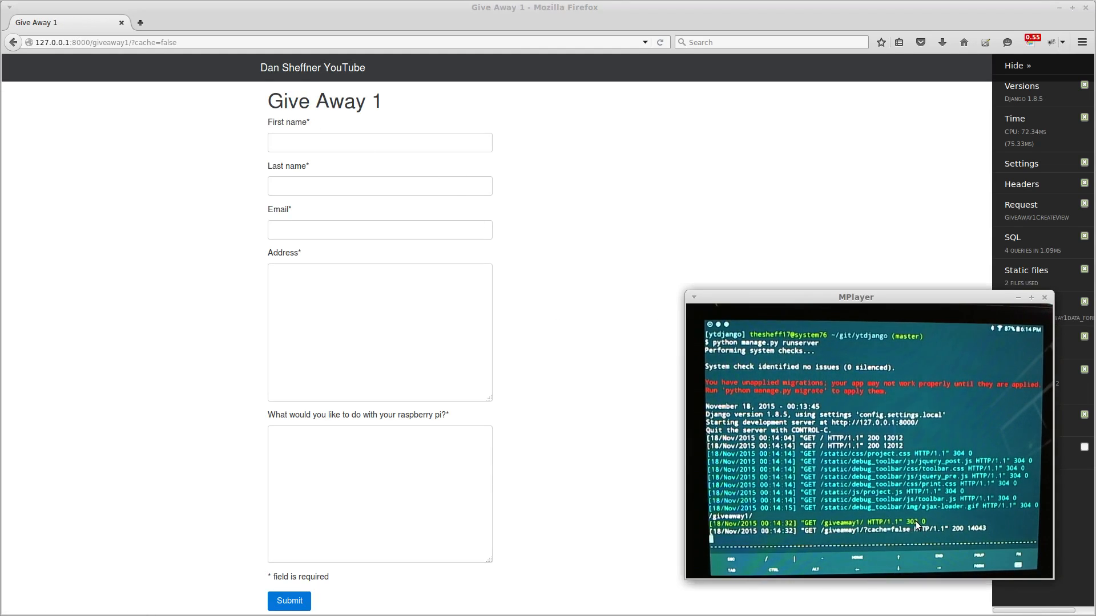
click(13, 41)
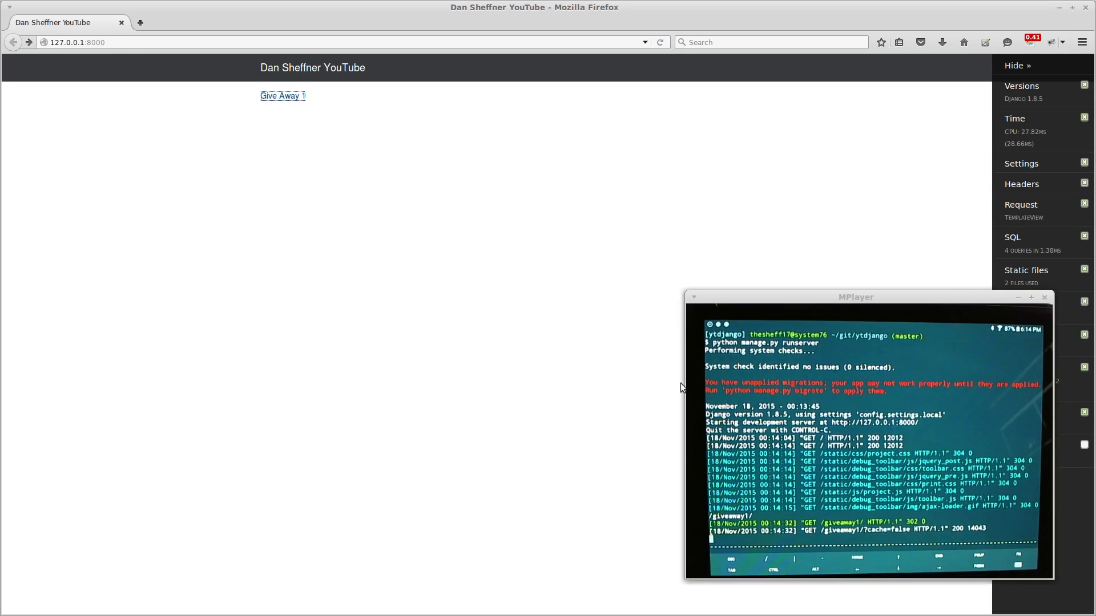
click(659, 42)
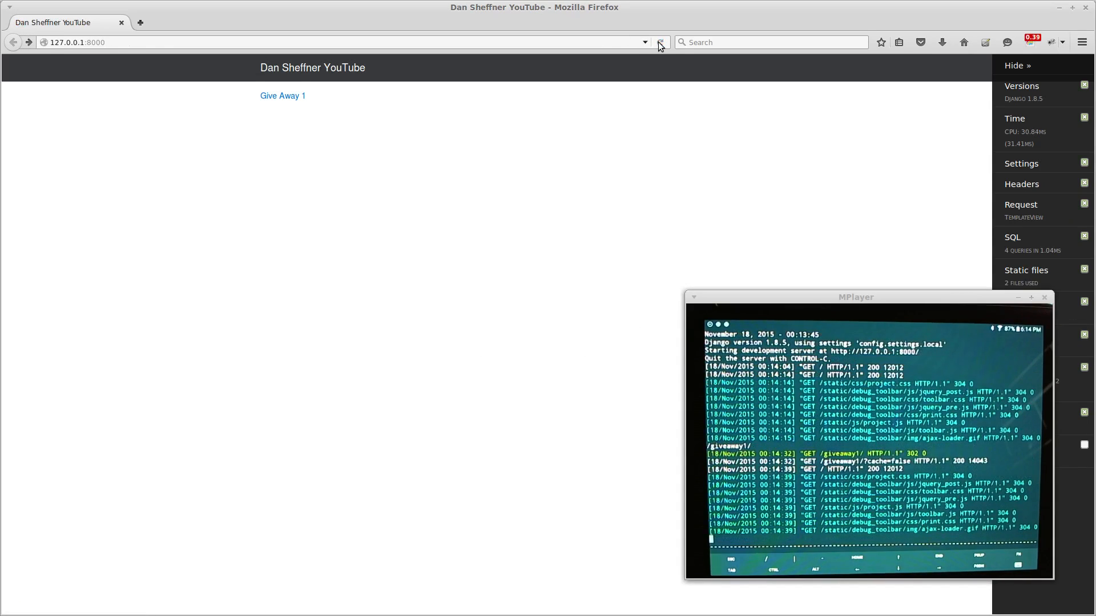
click(659, 41)
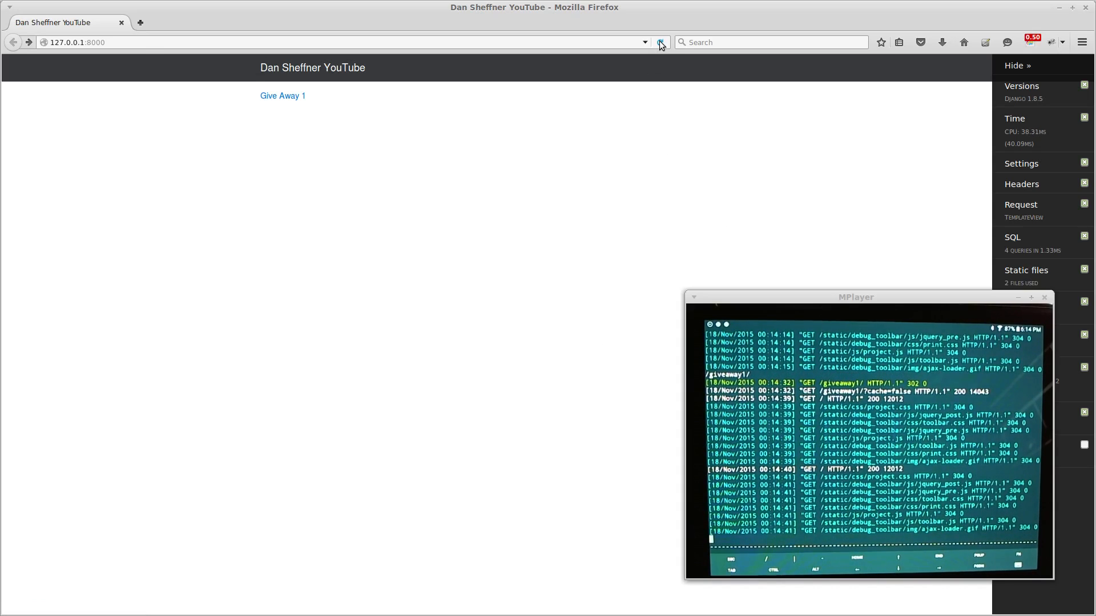
click(659, 42)
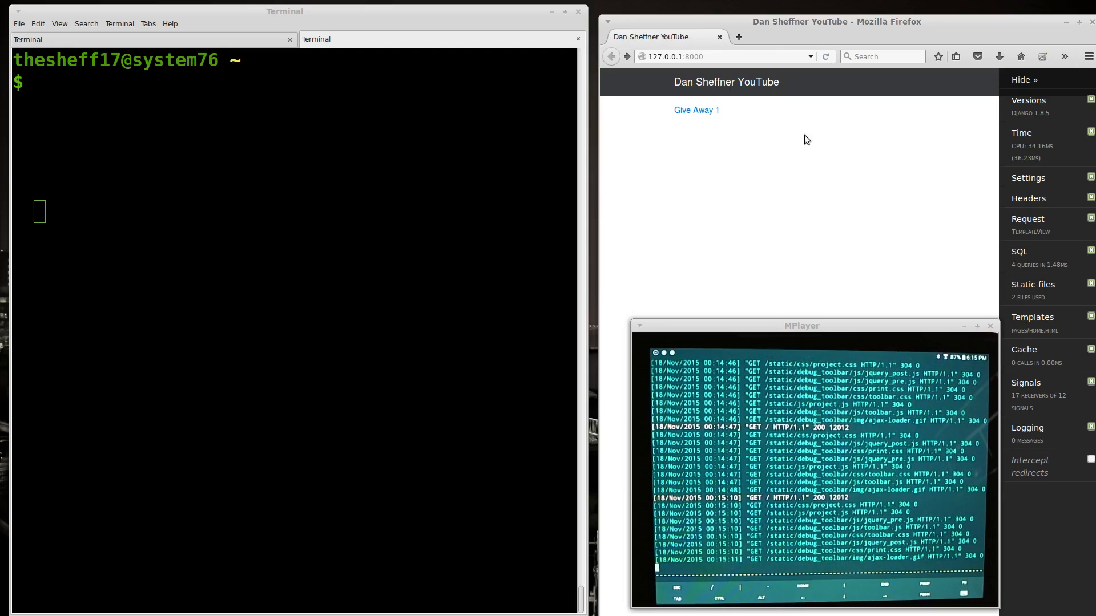
Activate the ytdjango environment, enter giveaway1, and open models.py in vim
text(cle)
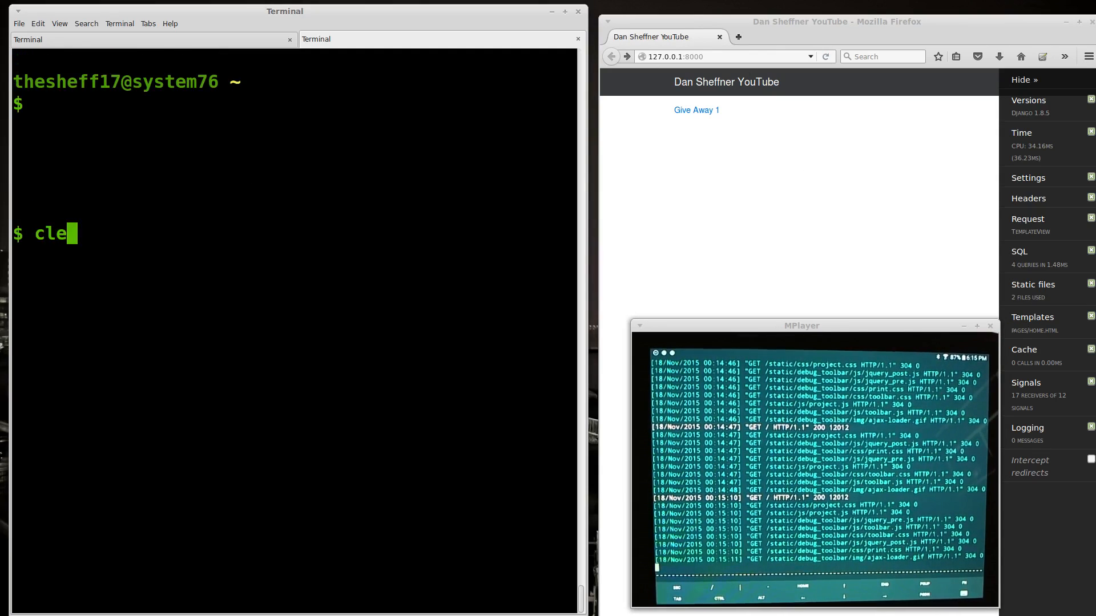
text(wor)
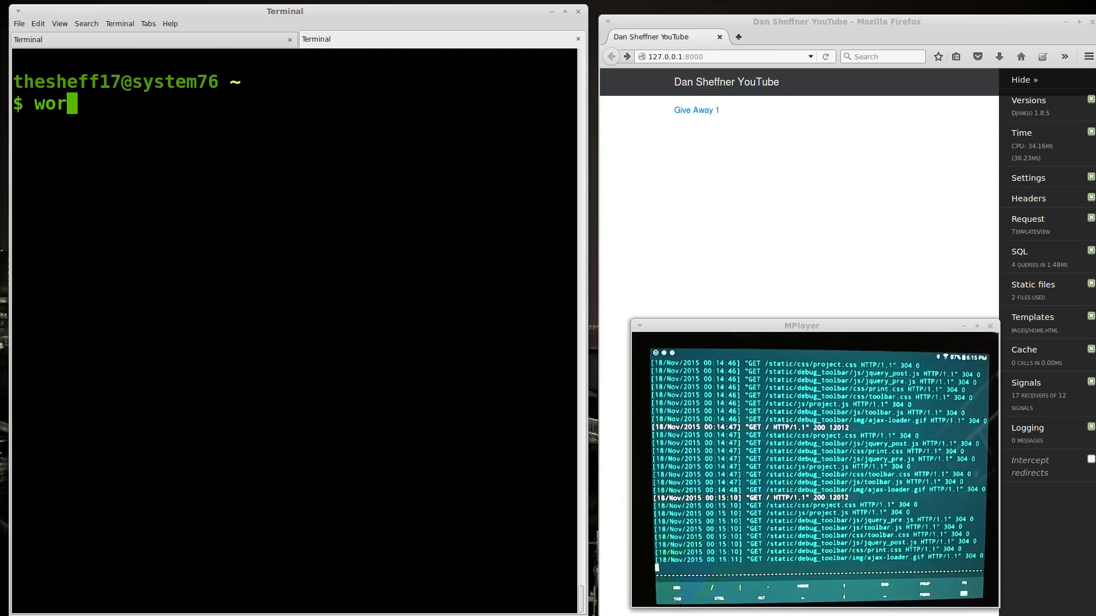
key(Return)
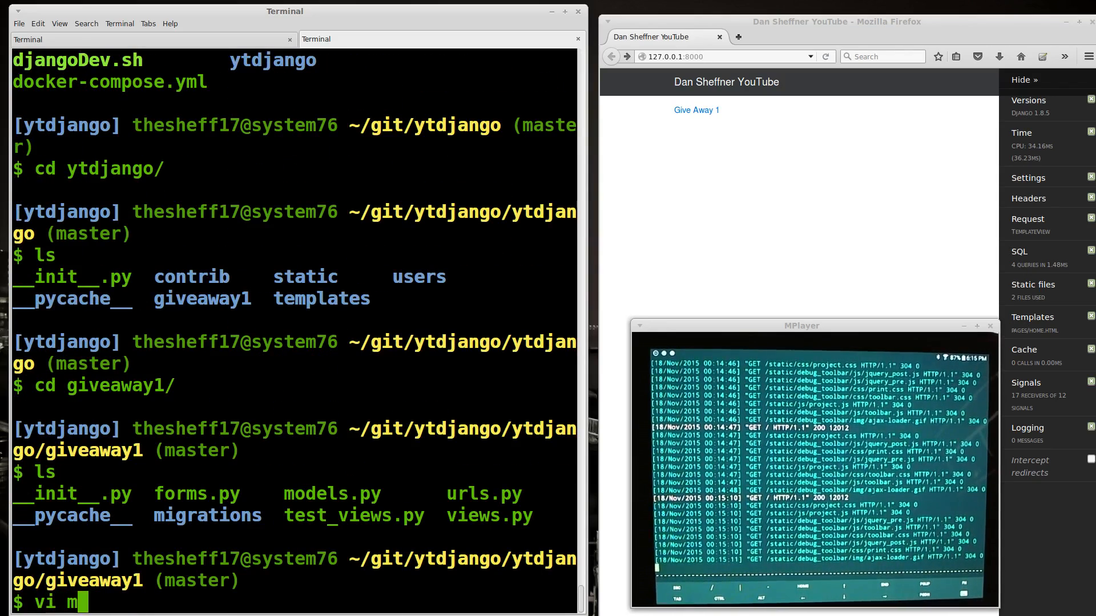
key(Return)
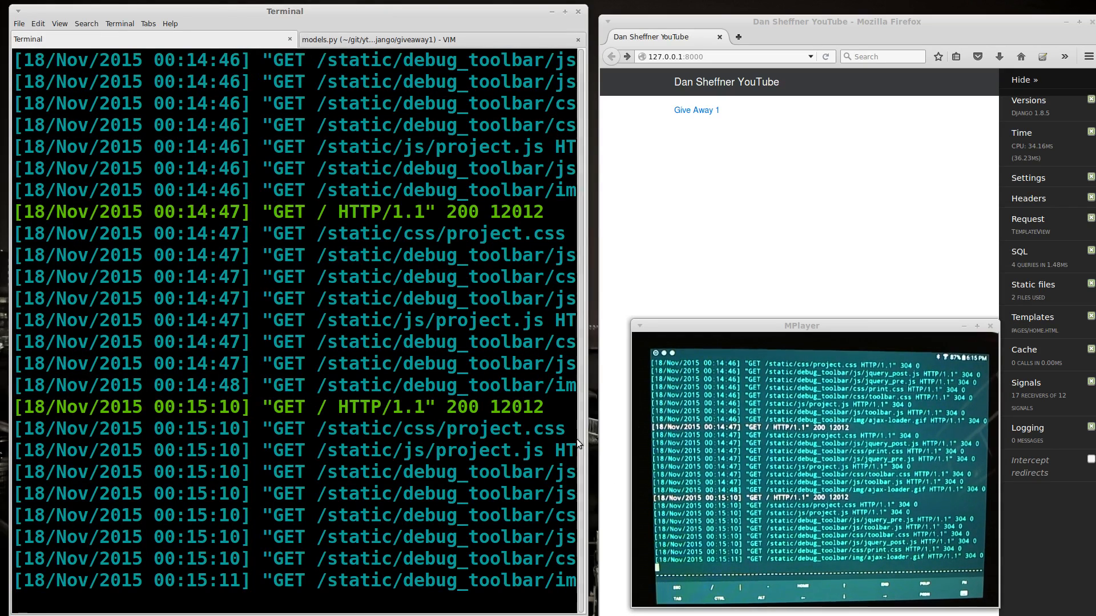
In the vim tab, add an extra '=' after max_length on line 19 and save with :w
click(370, 39)
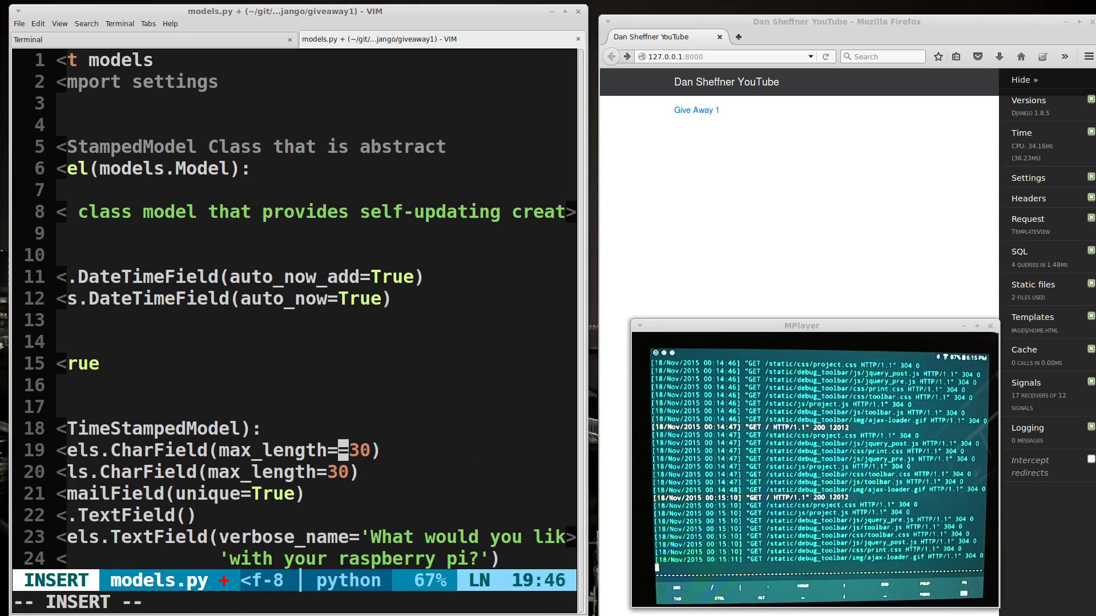
key(Escape)
text(:W)
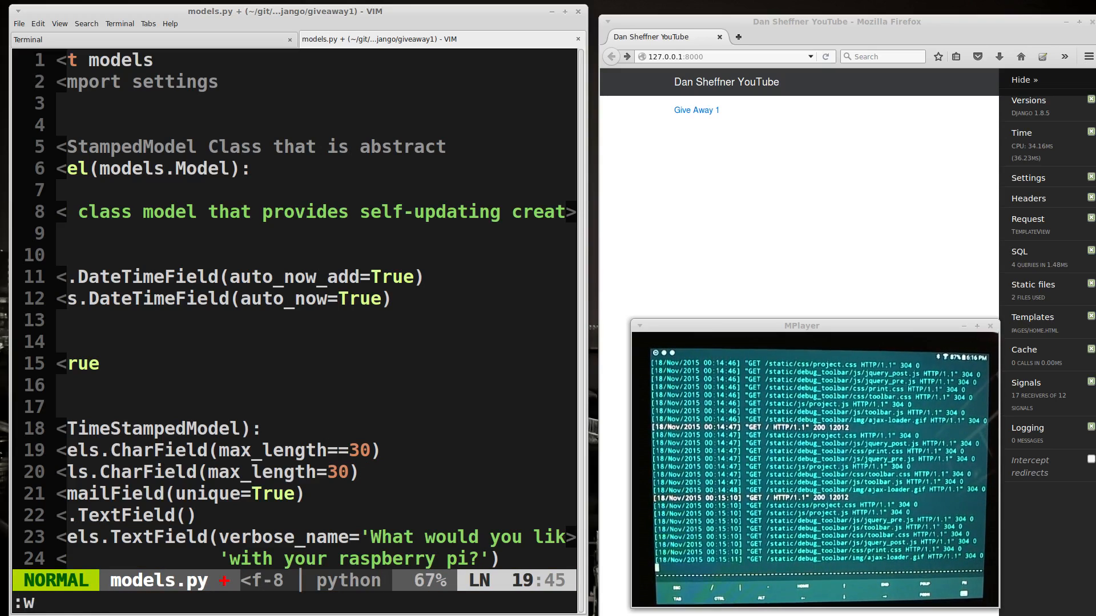
key(Return)
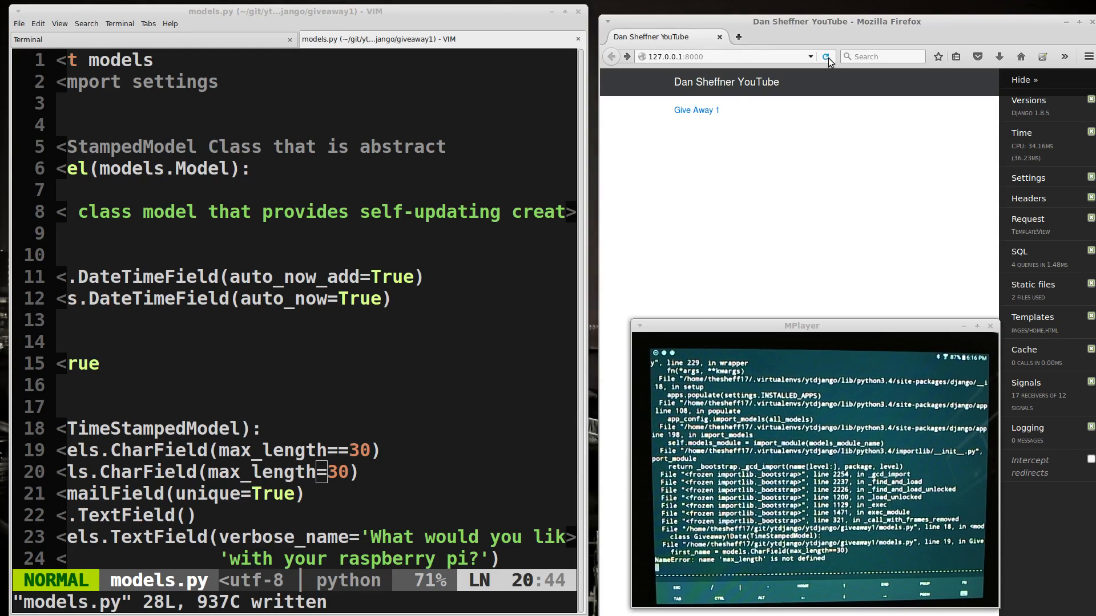
Reload Firefox to see the error, remove the extra '=' and save, then reload again
click(827, 57)
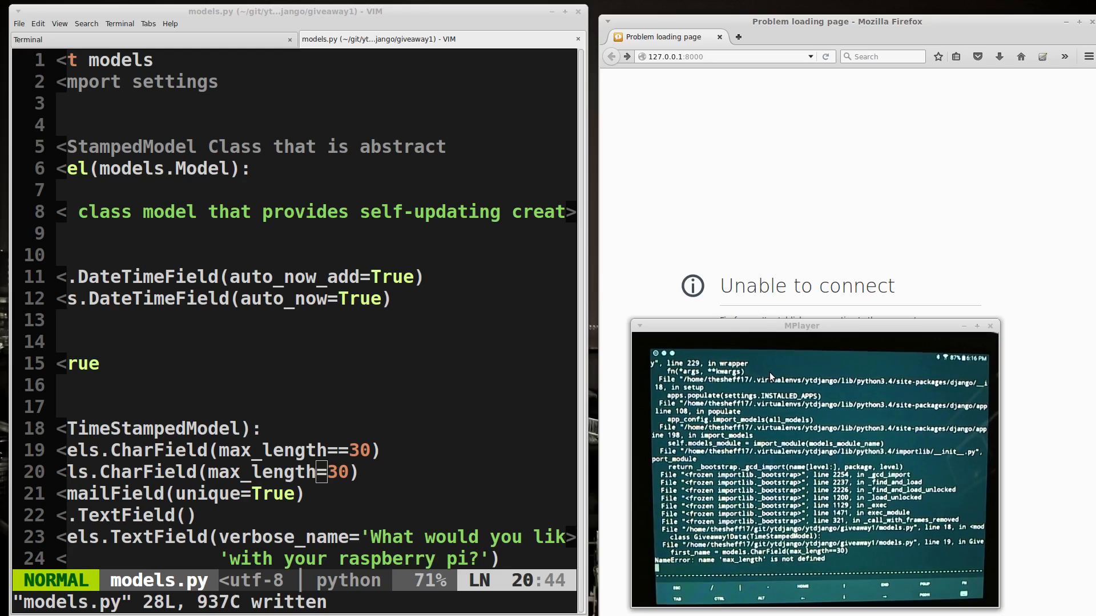
mouse_move(743, 130)
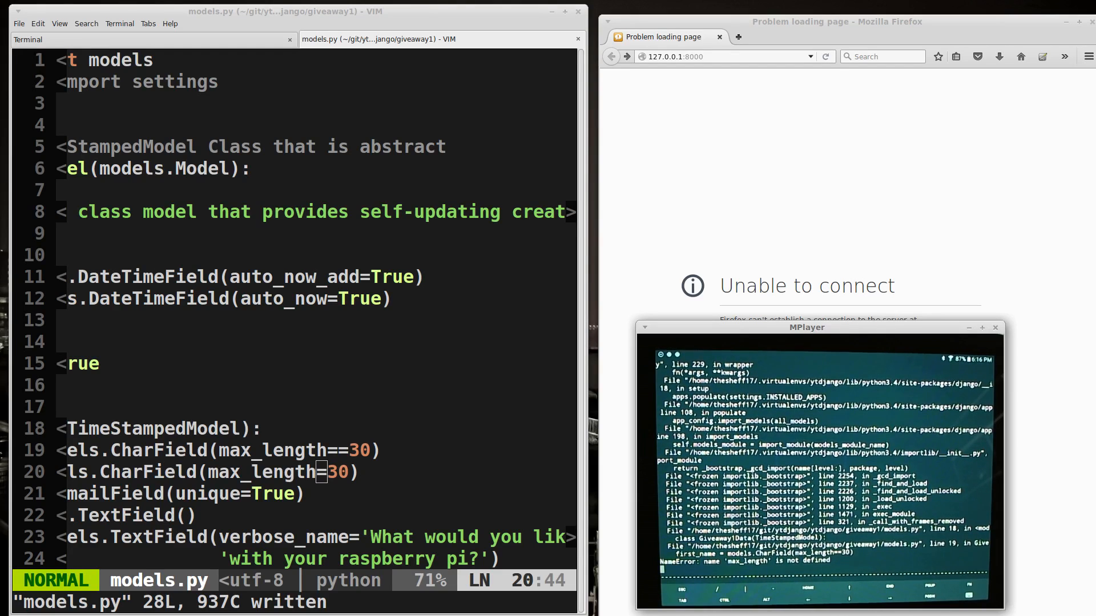
key(i)
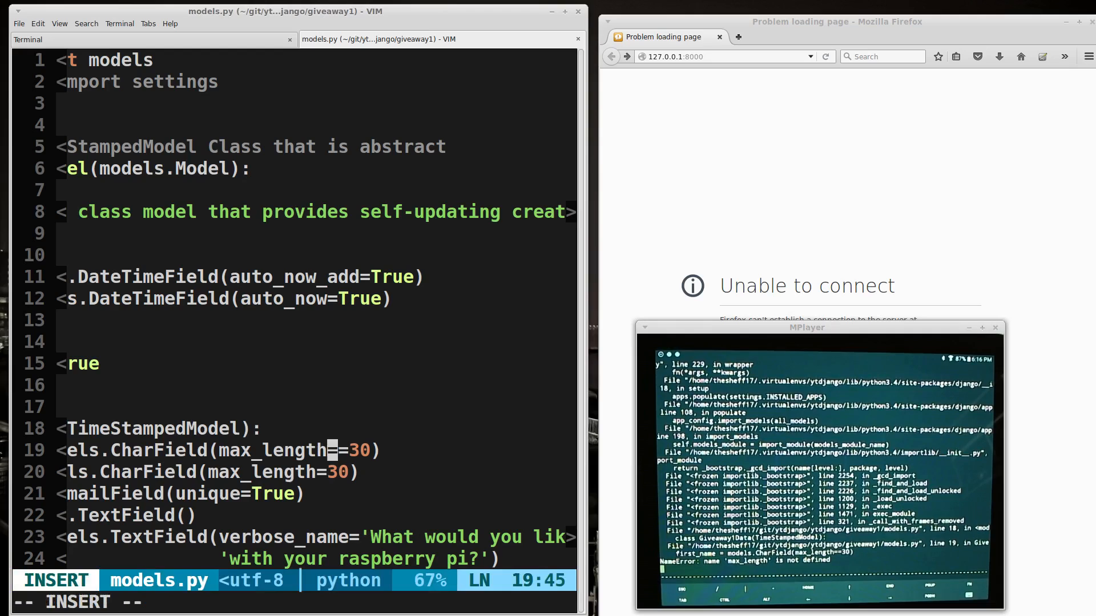
key(Escape)
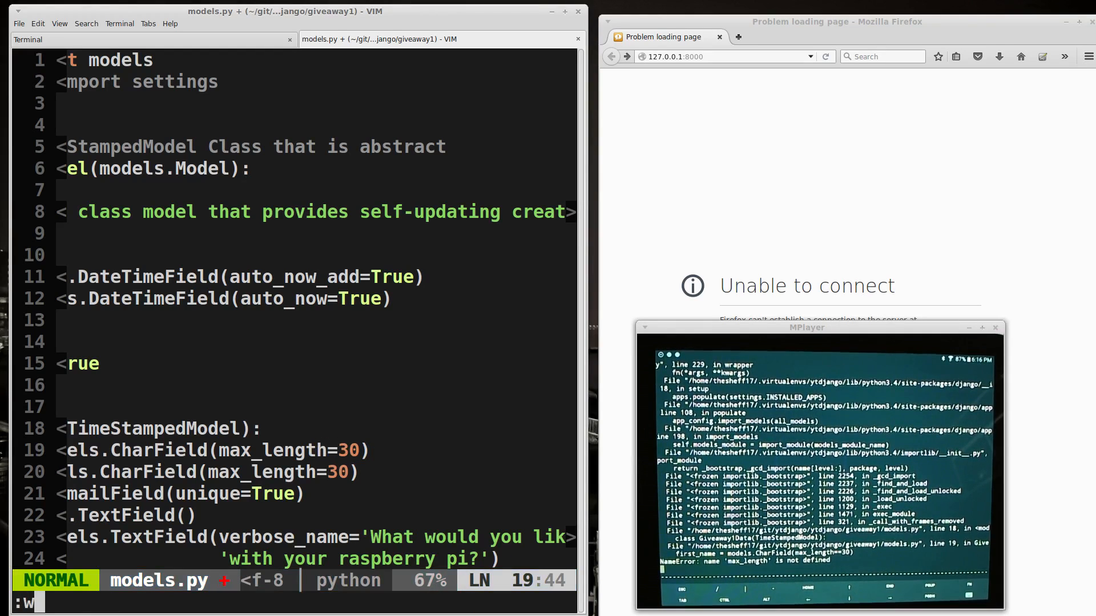
key(Return)
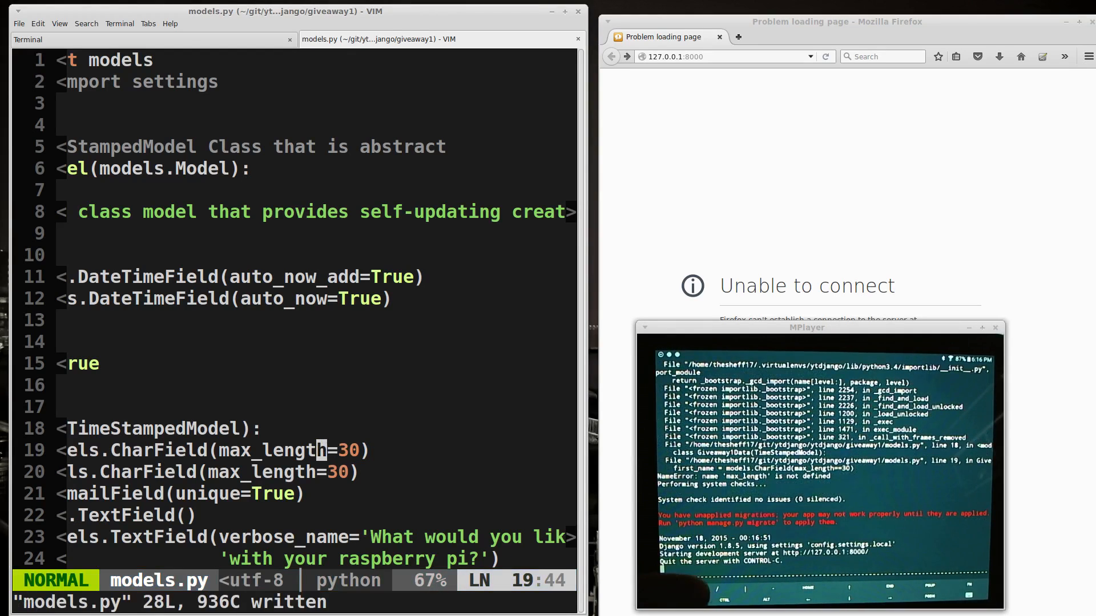
mouse_move(817, 190)
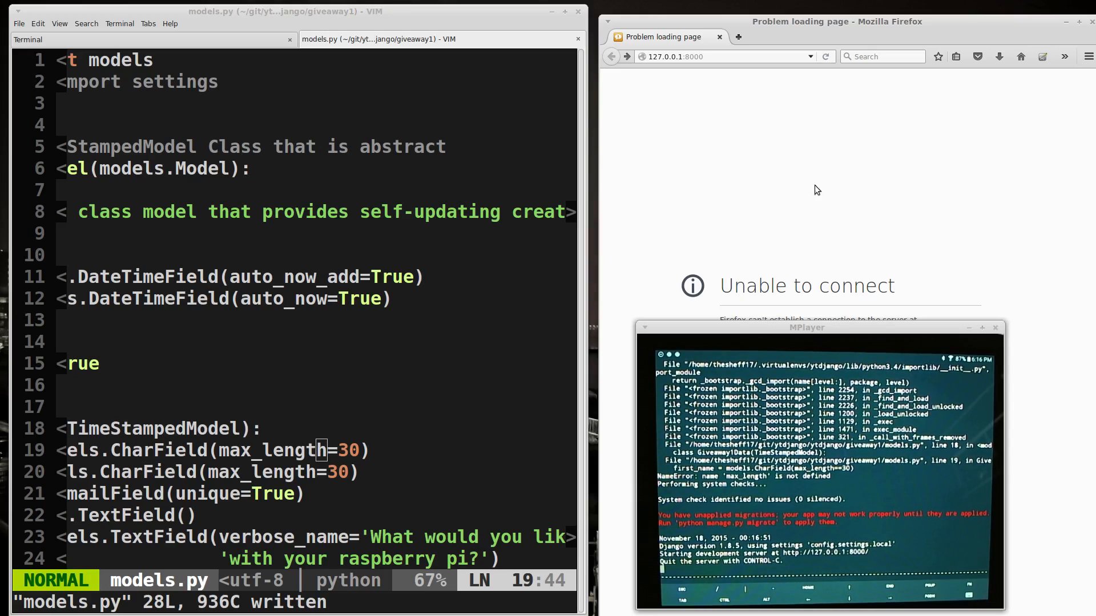
click(825, 57)
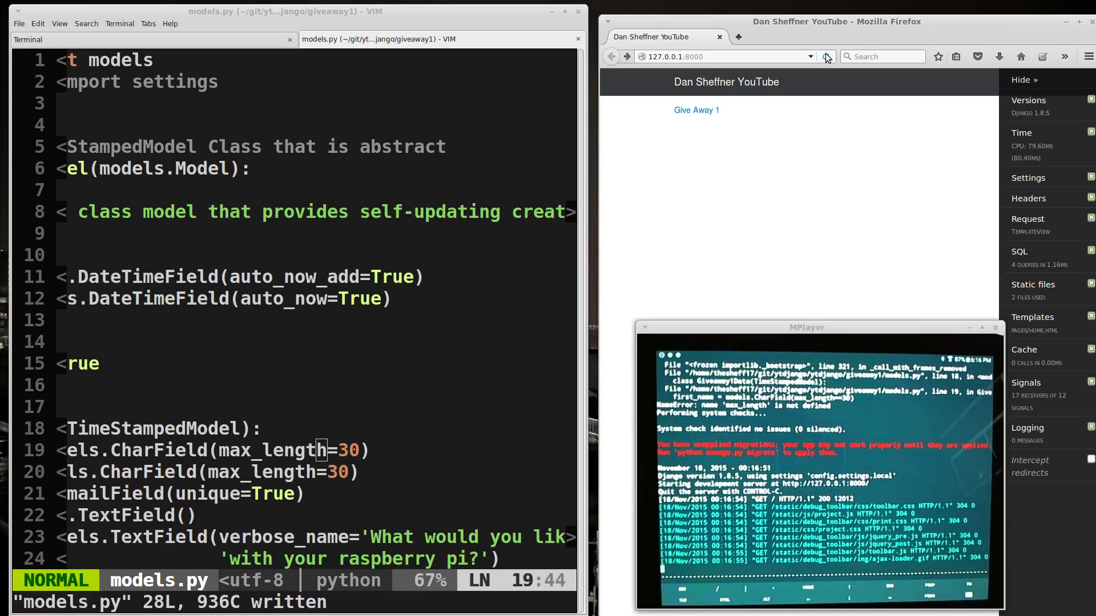
click(825, 57)
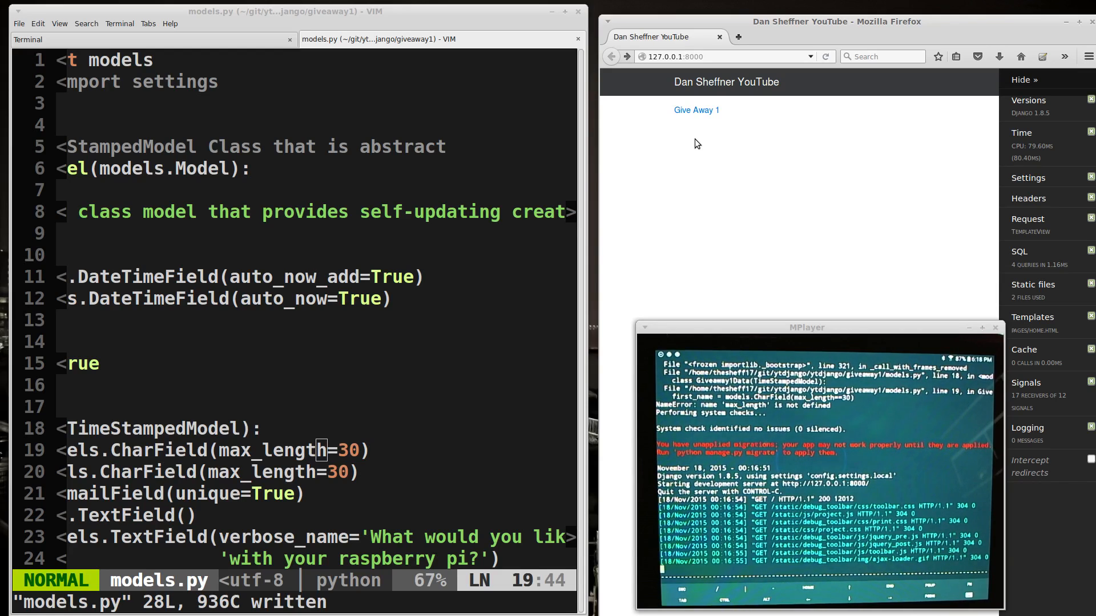
Switch to the first terminal tab to view the runserver request log
click(28, 40)
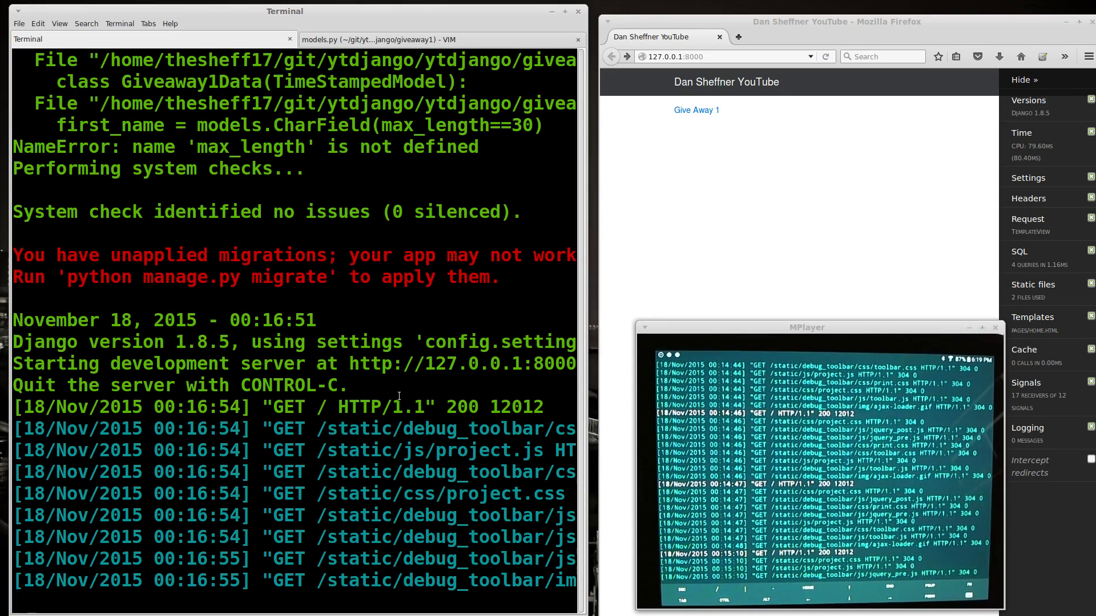
Stop the Django dev server with Ctrl+C and type clear at the prompt
key(ctrl+c)
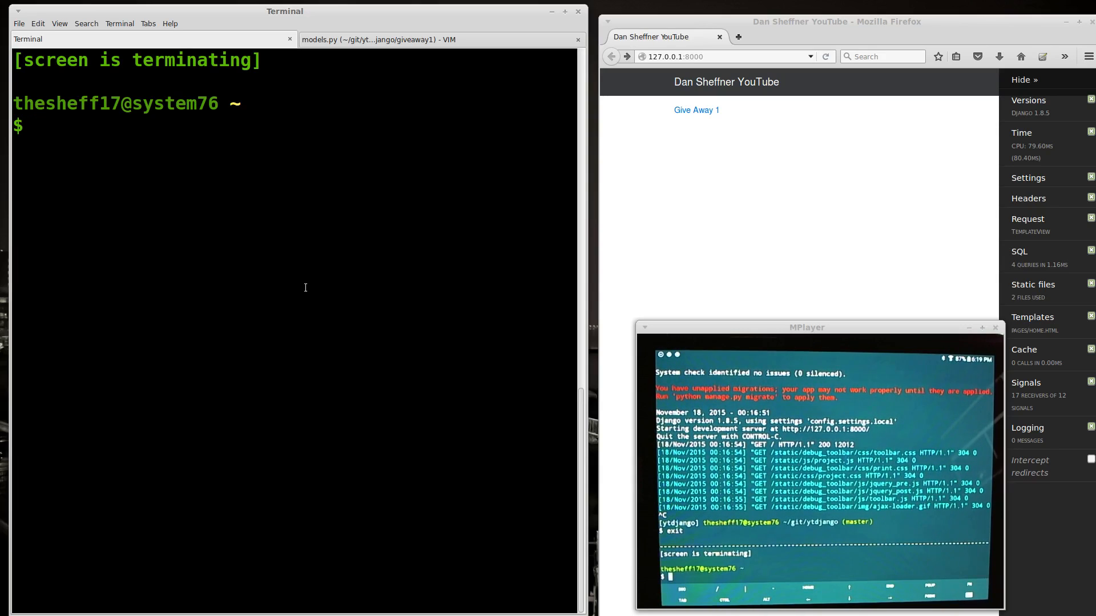
text(clear)
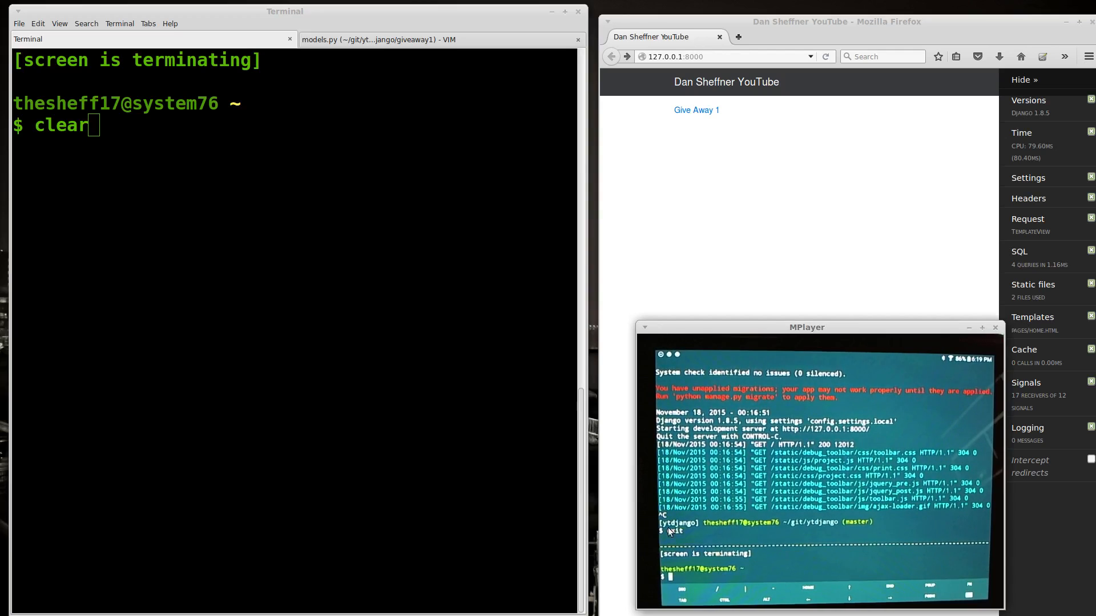
mouse_move(482, 435)
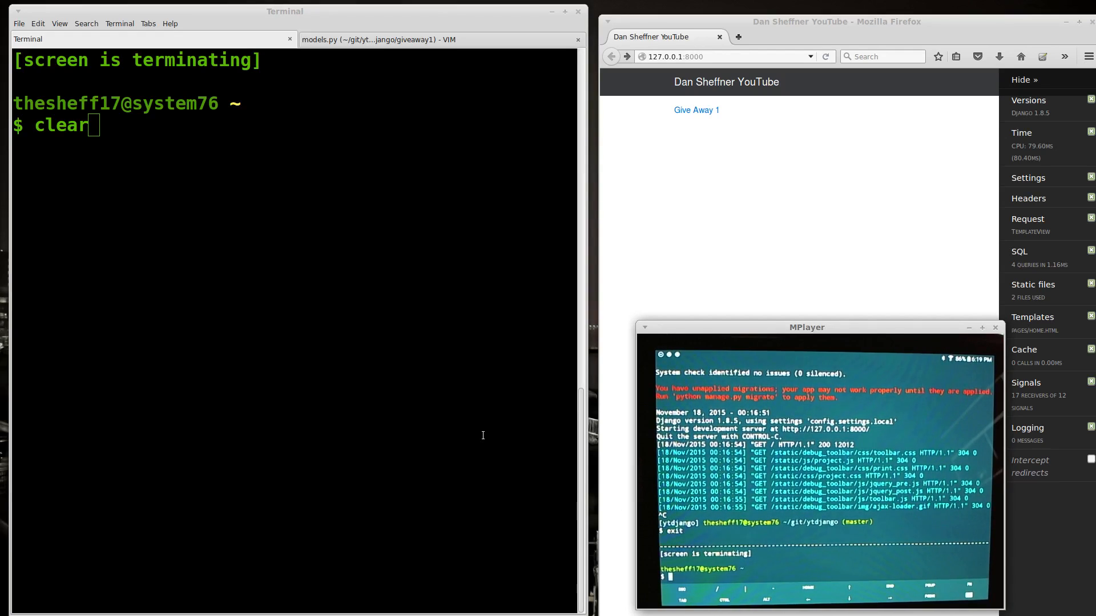